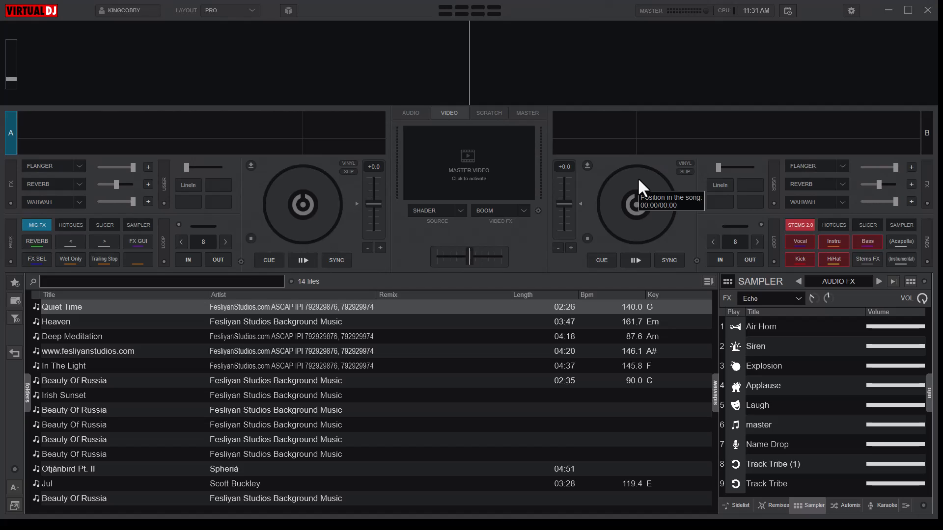
mouse_move(851, 12)
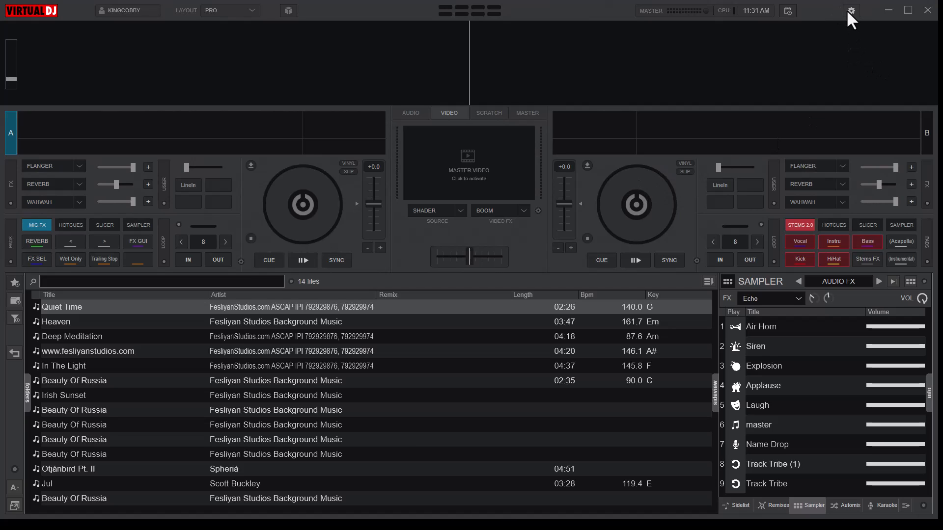
Open Settings > Controllers > Keyboard and launch the Advanced editor on the King mapping.
left_click(851, 11)
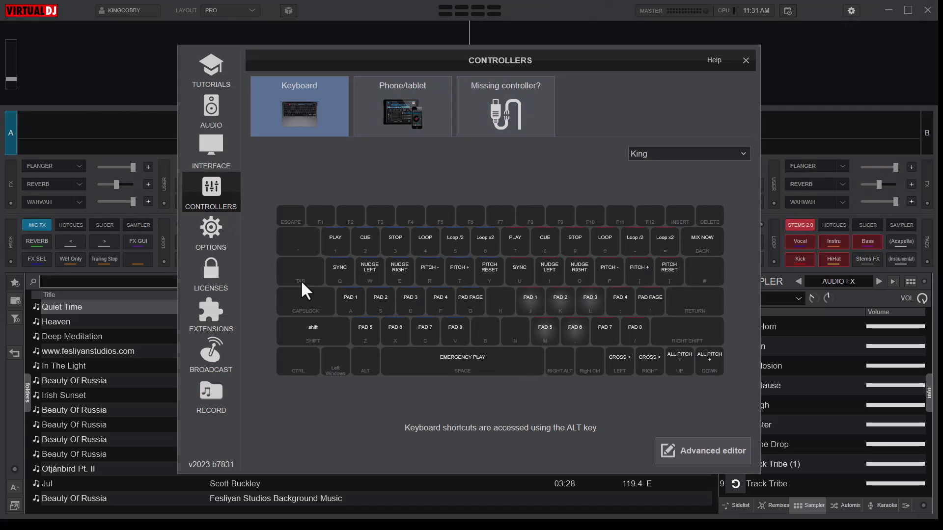
left_click(703, 451)
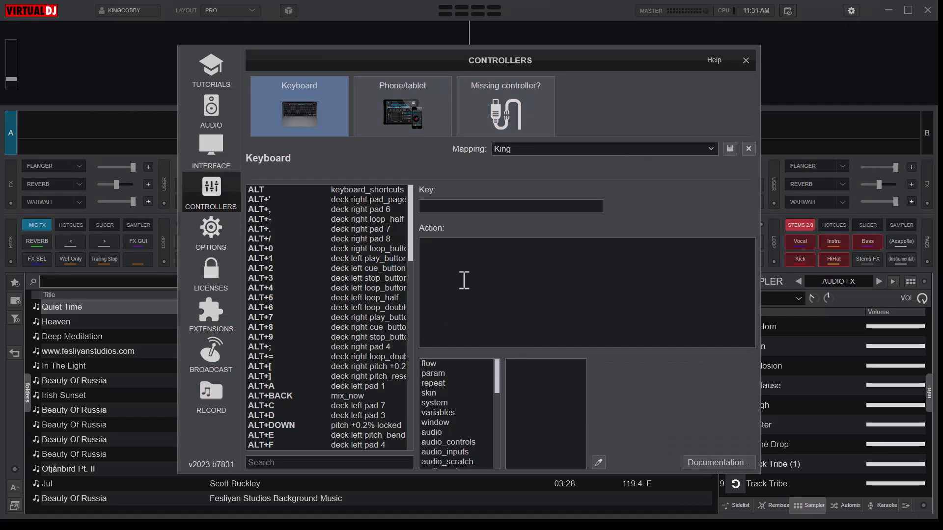
mouse_move(587, 152)
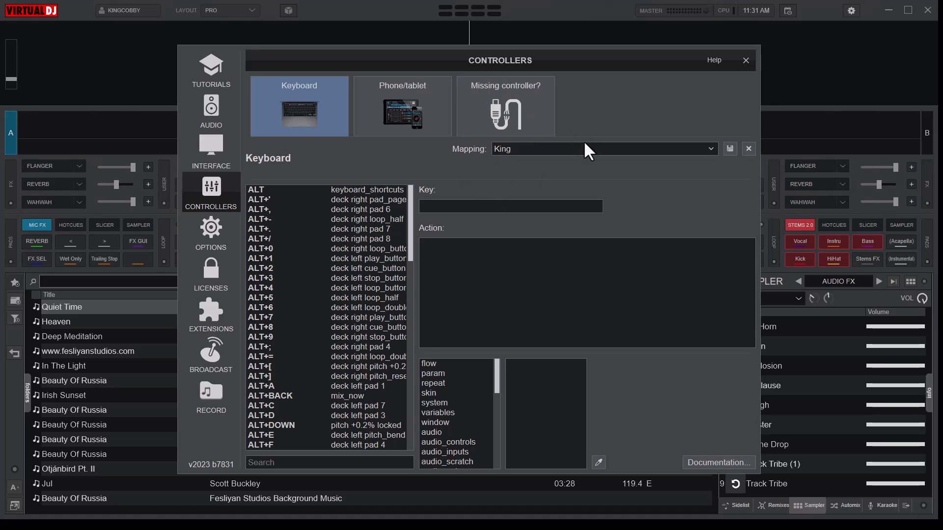
mouse_move(482, 166)
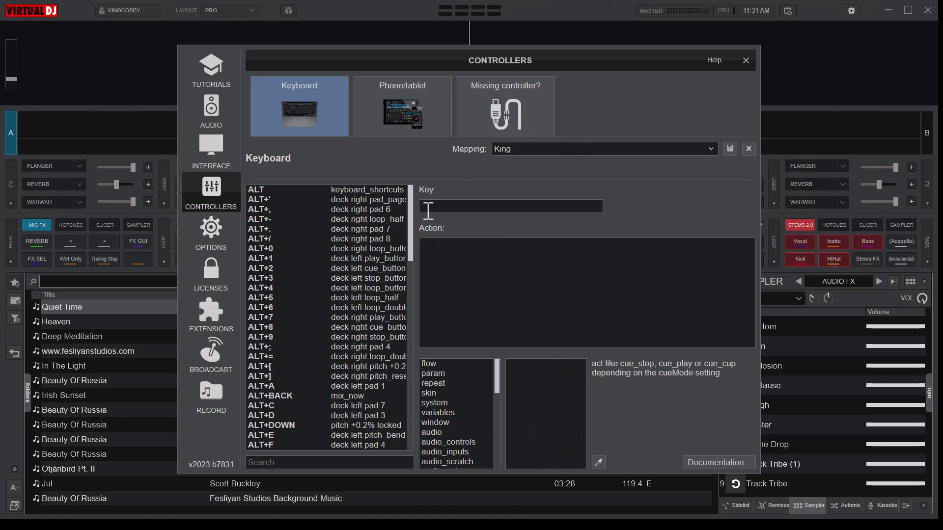
left_click(260, 288)
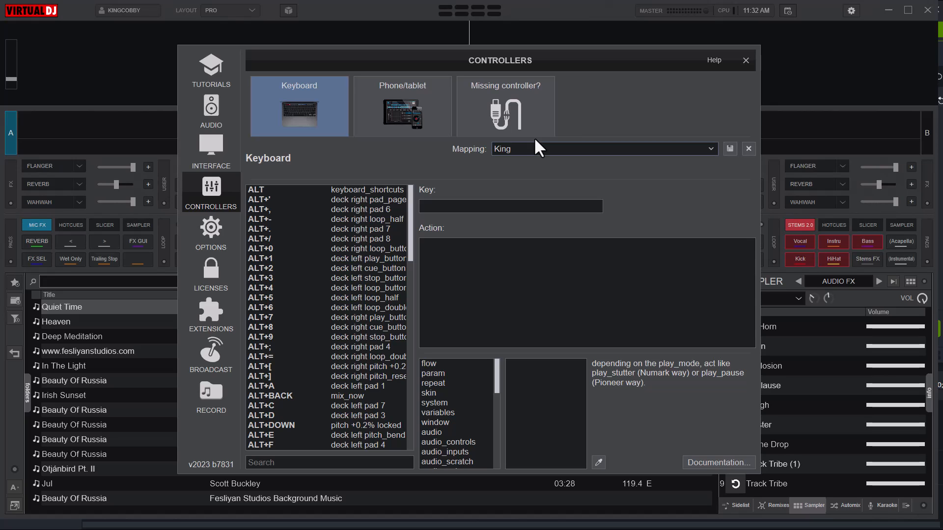
mouse_move(484, 206)
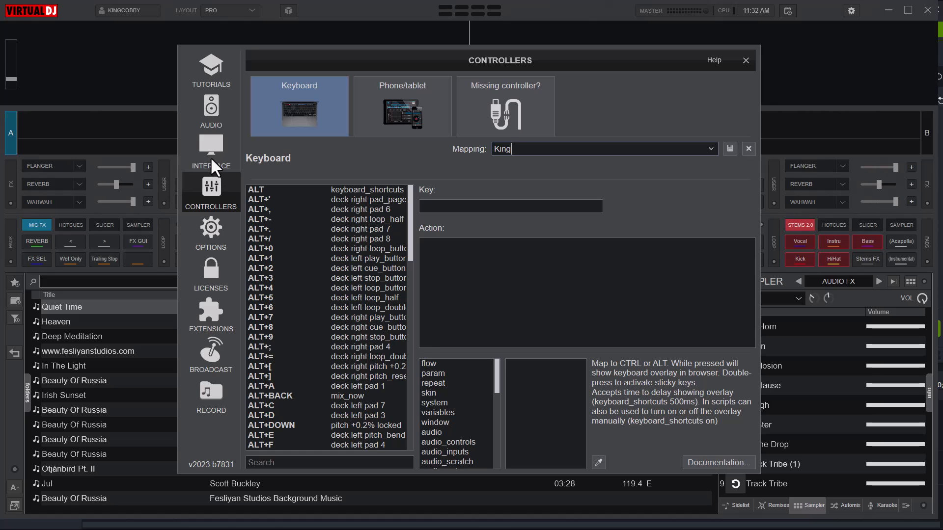
Show the Interface settings page with Default - Pro as the current skin.
left_click(211, 149)
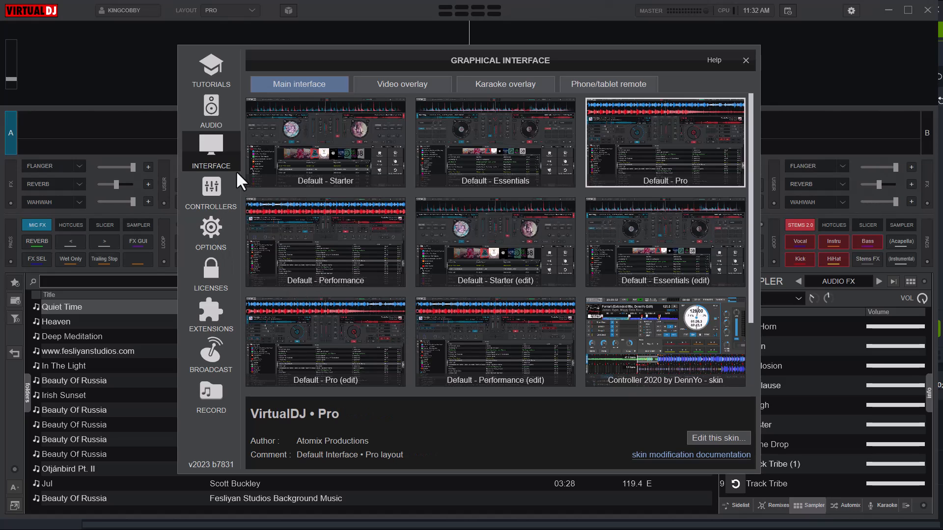
mouse_move(311, 480)
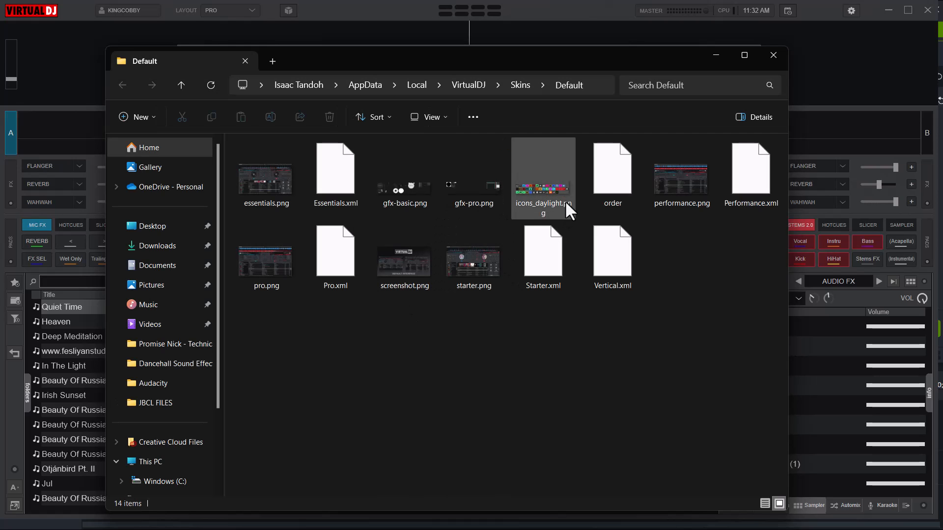
mouse_move(376, 63)
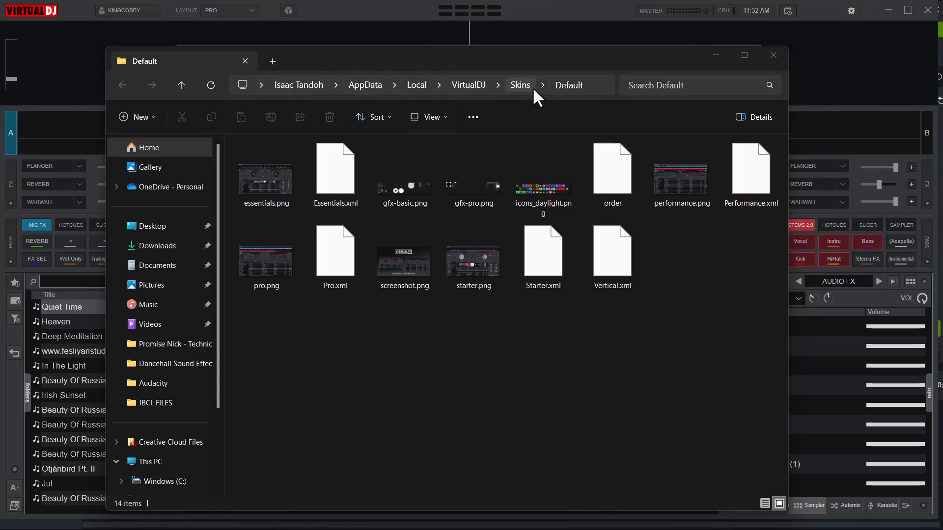
Navigate up from the Default skin folder to the main VirtualDJ data folder.
left_click(468, 85)
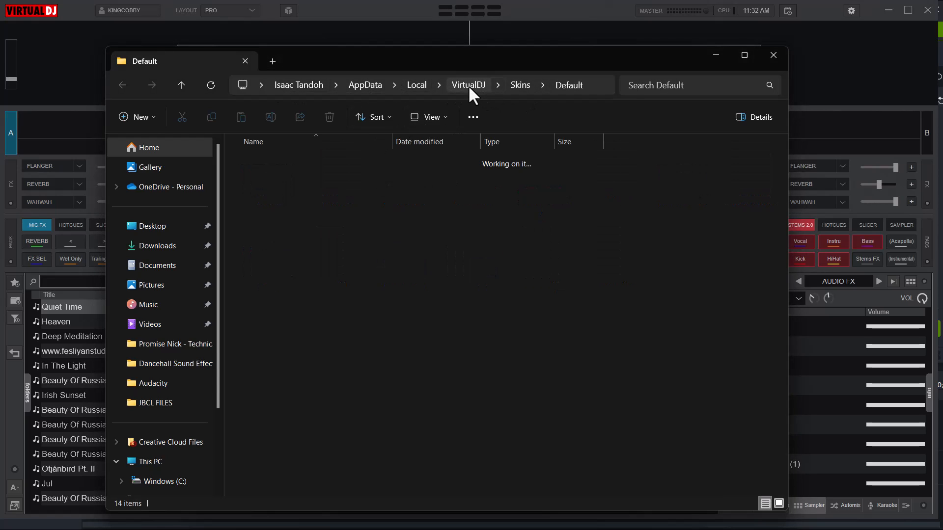
left_click(468, 85)
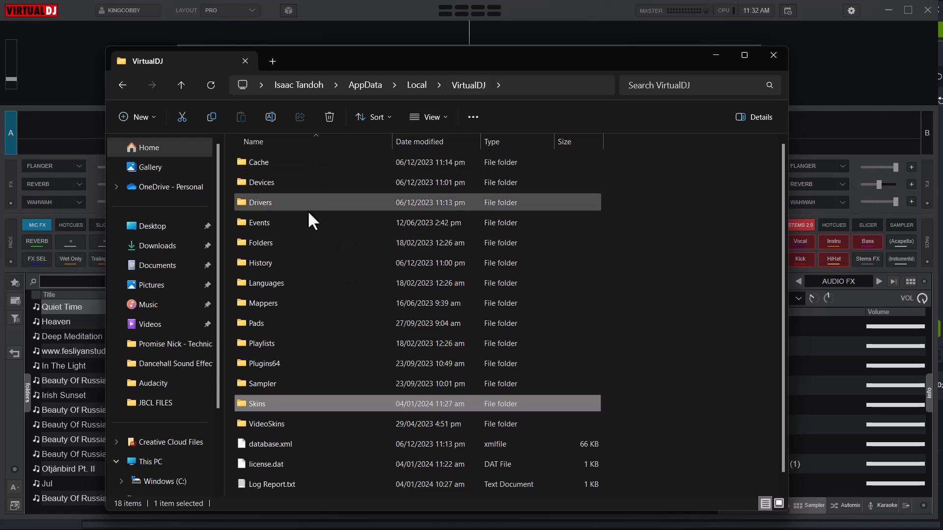
scroll("down", 3)
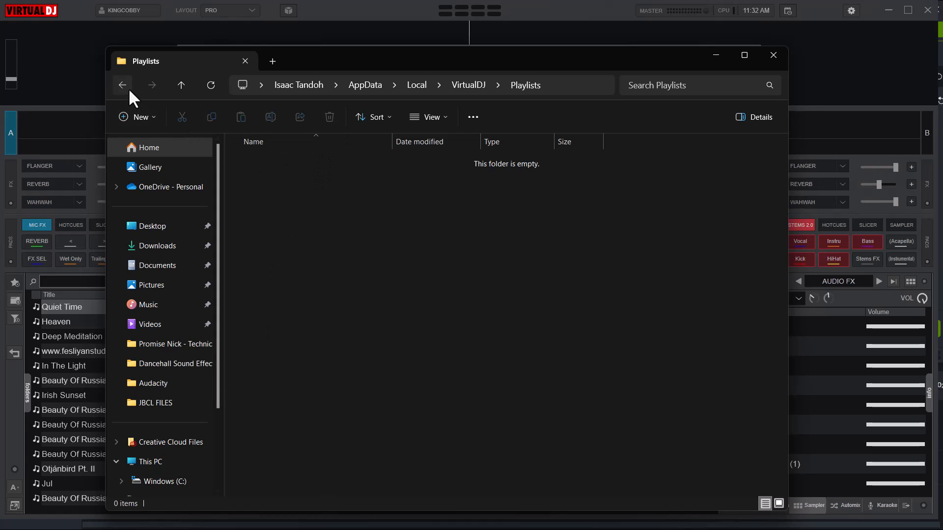
Check the Playlists and History subfolders, then return to the VirtualDJ folder.
left_click(123, 84)
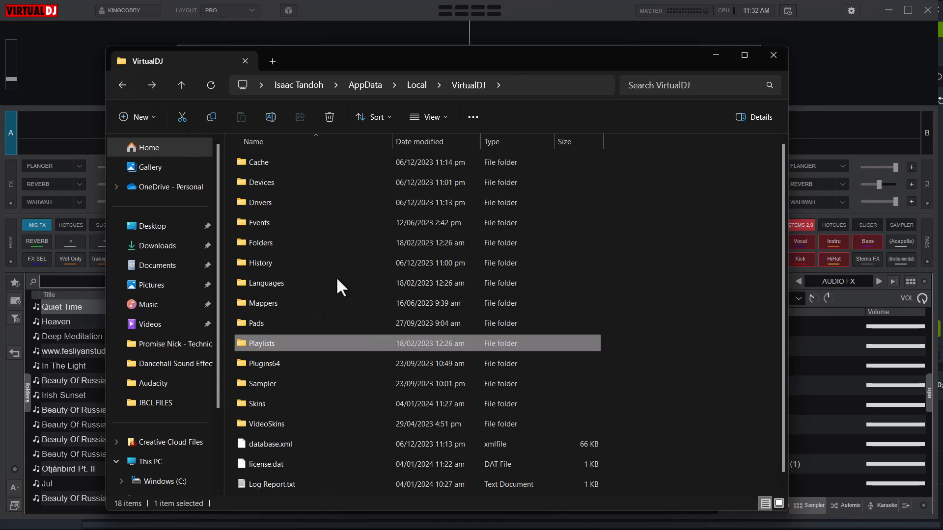
double_click(261, 343)
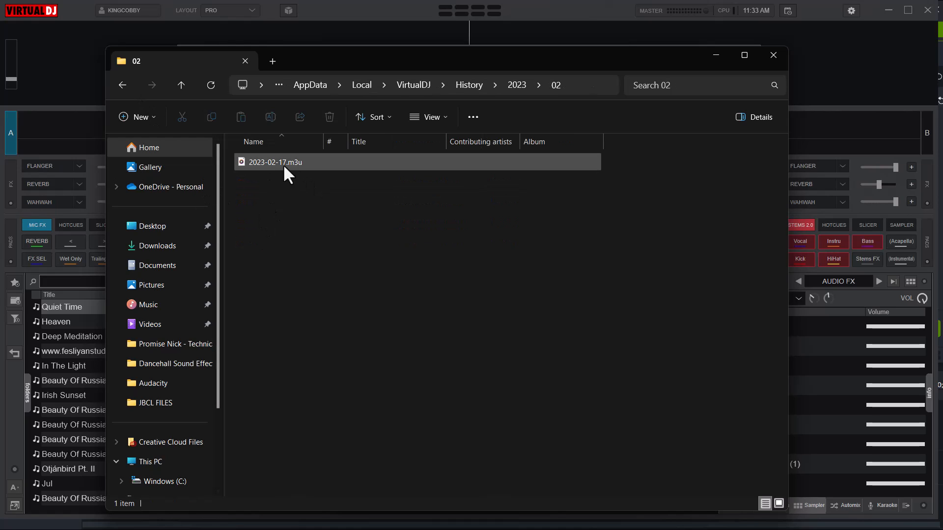
left_click(122, 85)
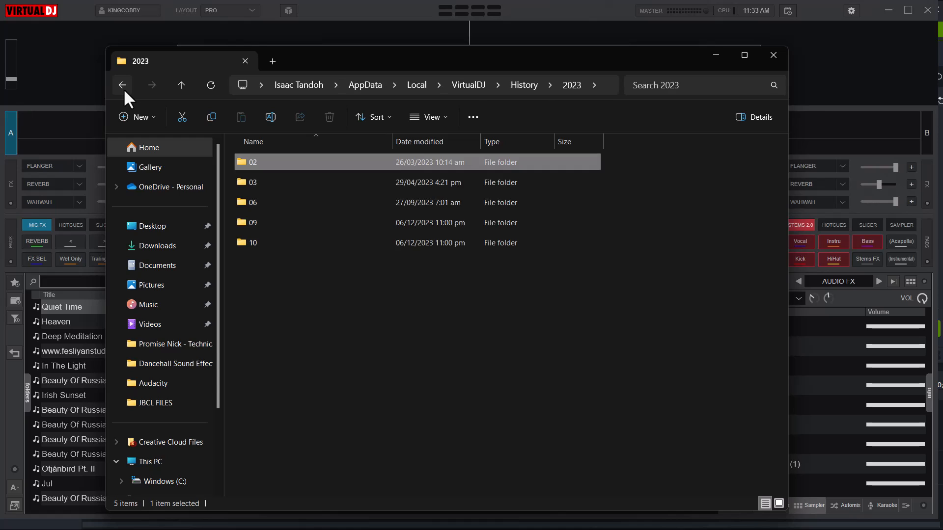
left_click(122, 85)
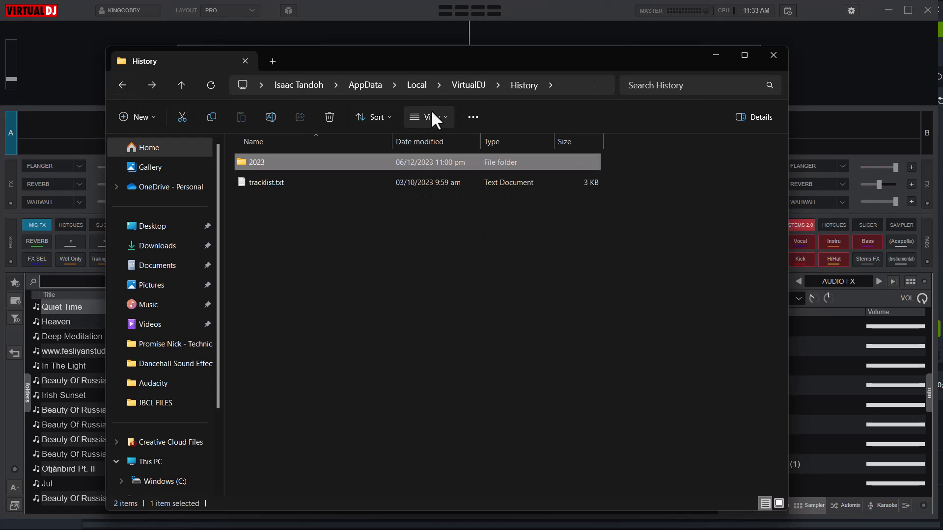
left_click(468, 85)
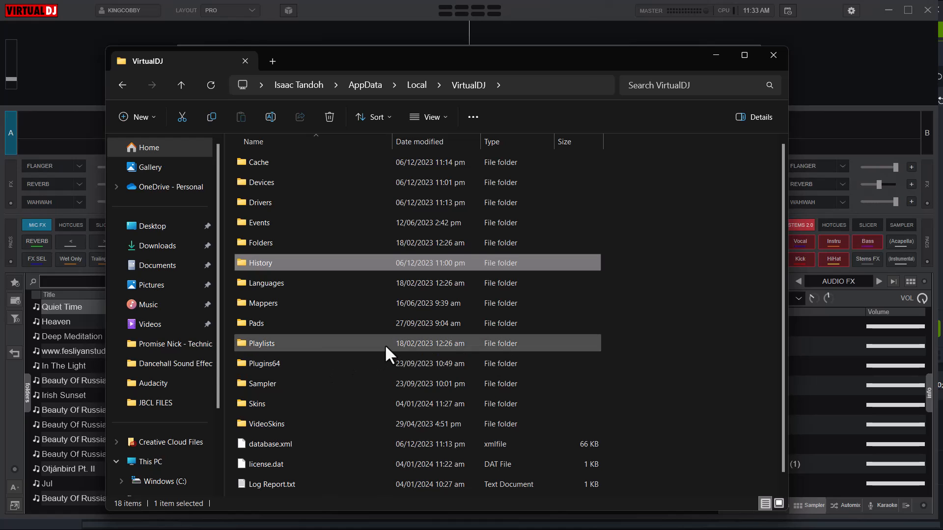
scroll("down", 3)
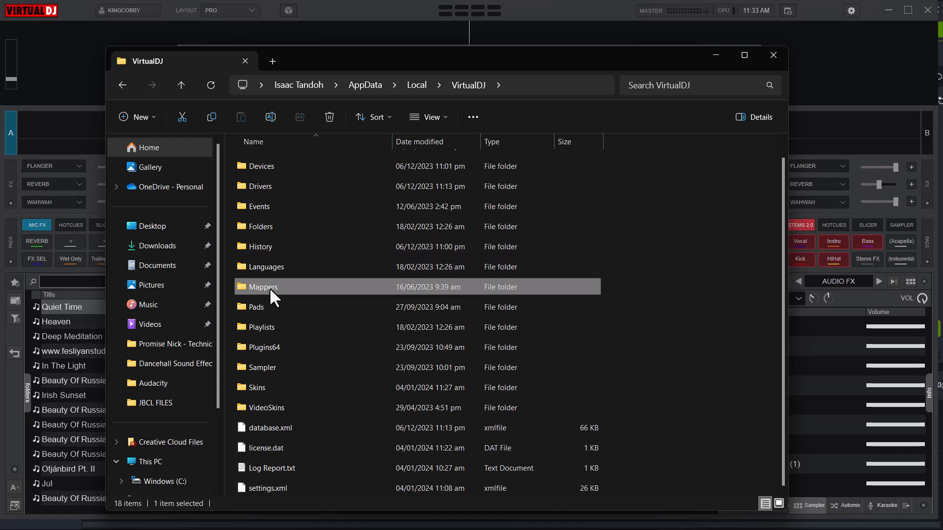
In the Mappers folder, copy and paste KEYBOARD - King.xml.
double_click(265, 287)
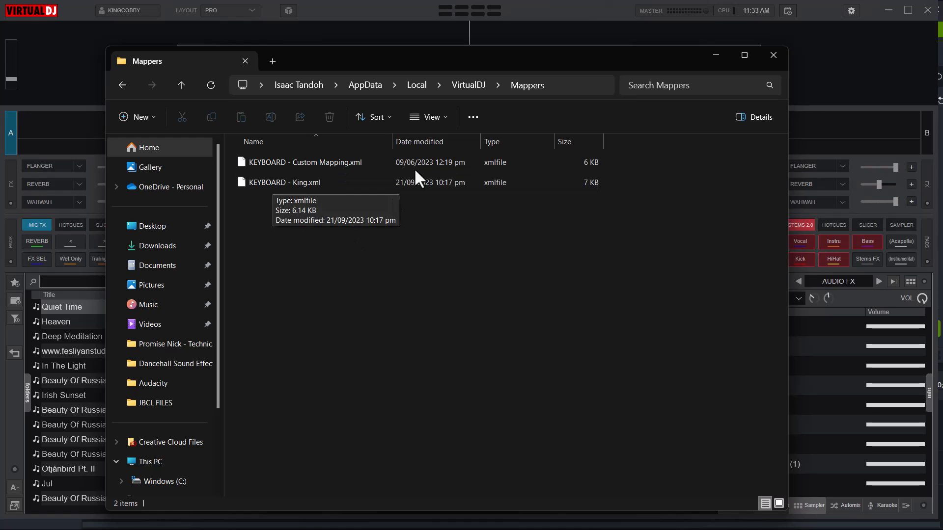
mouse_move(280, 203)
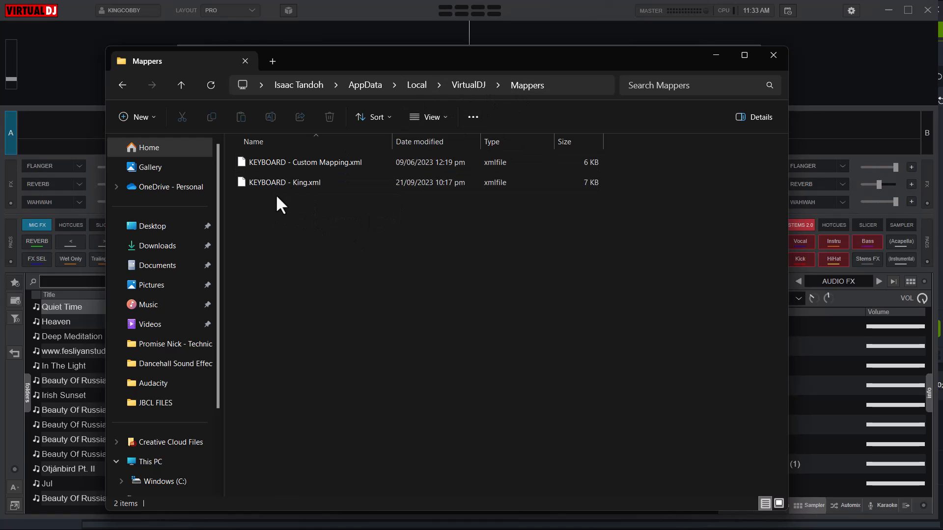
left_click(285, 182)
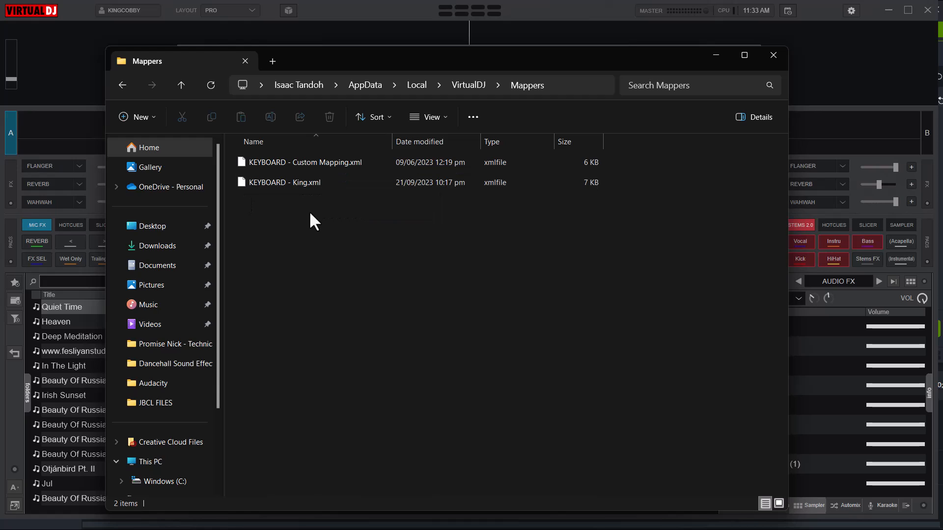
mouse_move(290, 227)
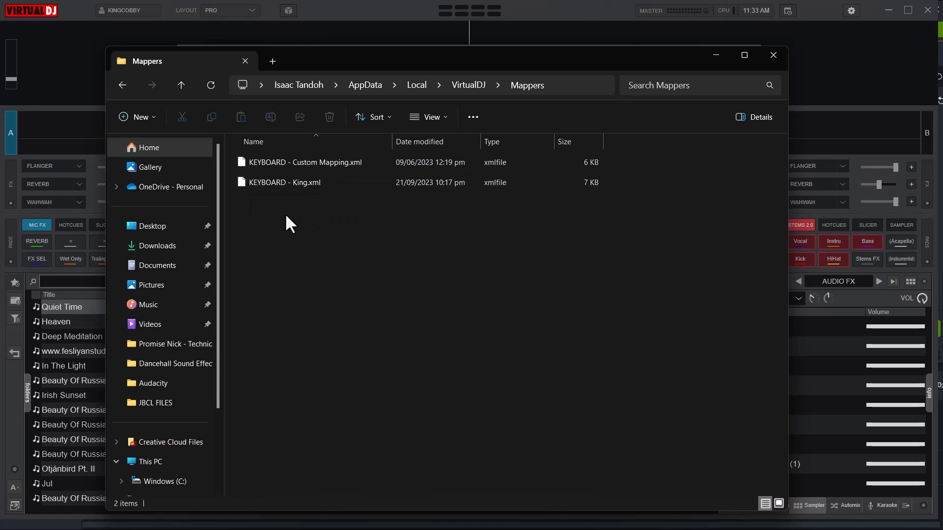
left_click(284, 182)
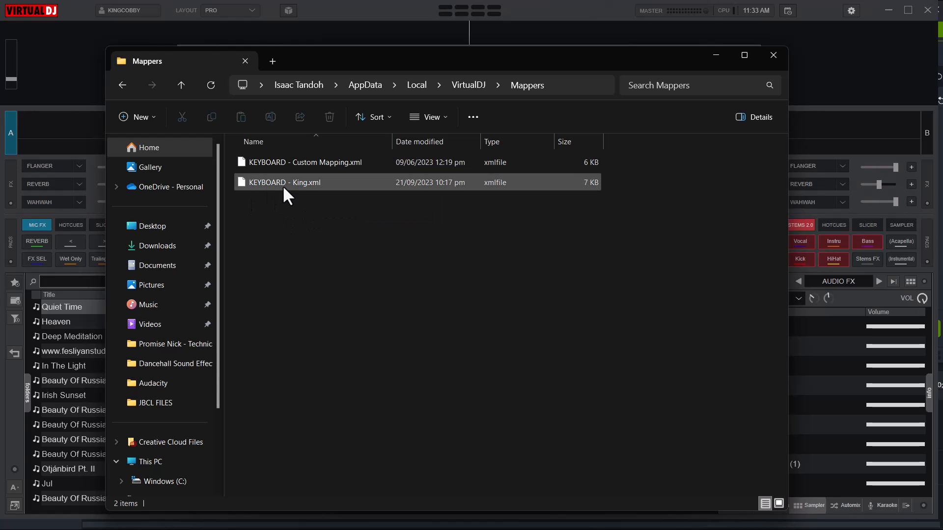
mouse_move(286, 190)
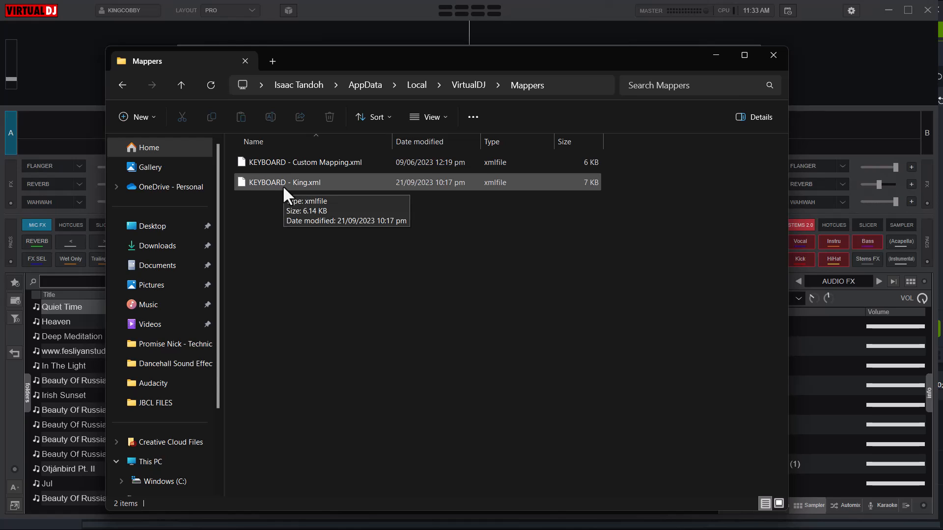
left_click(299, 182)
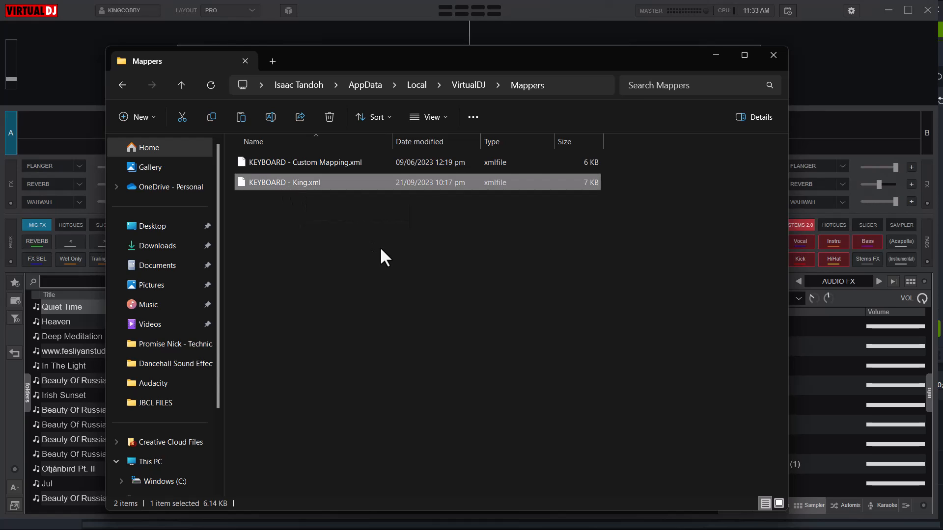
Select the duplicate mapping file and begin renaming it to 'Mappi…'.
left_click(240, 117)
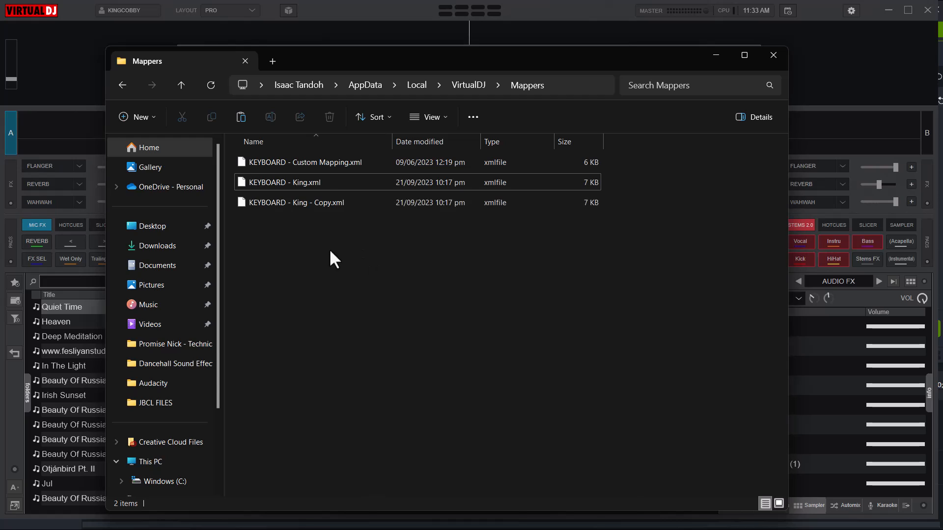
left_click(297, 202)
type("Coppied")
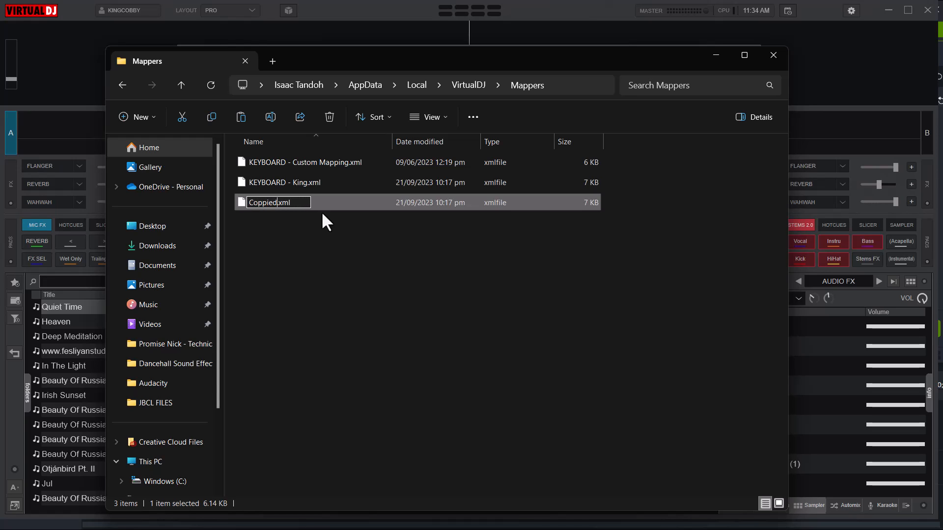
type("Mappi")
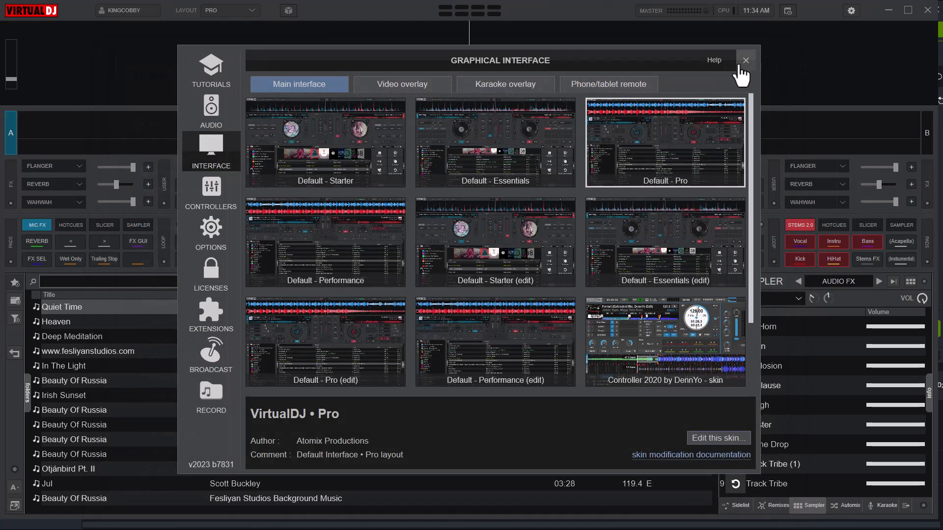
Reopen the keyboard Advanced editor and confirm Copied Mappings is listed beside King.
left_click(745, 60)
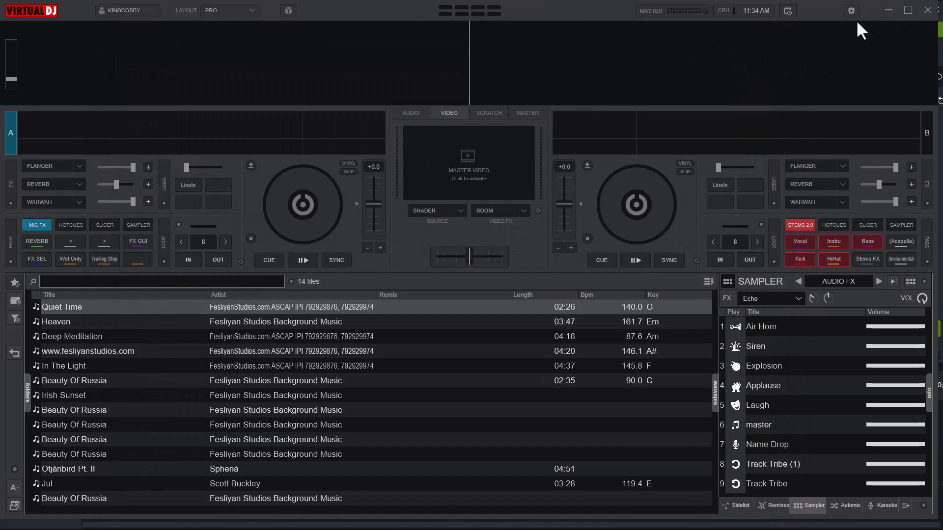
left_click(851, 11)
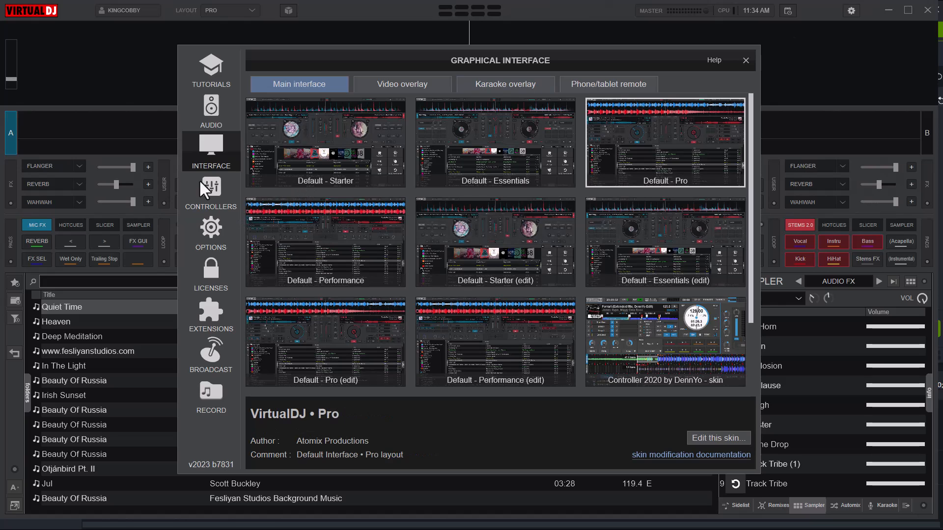
left_click(211, 189)
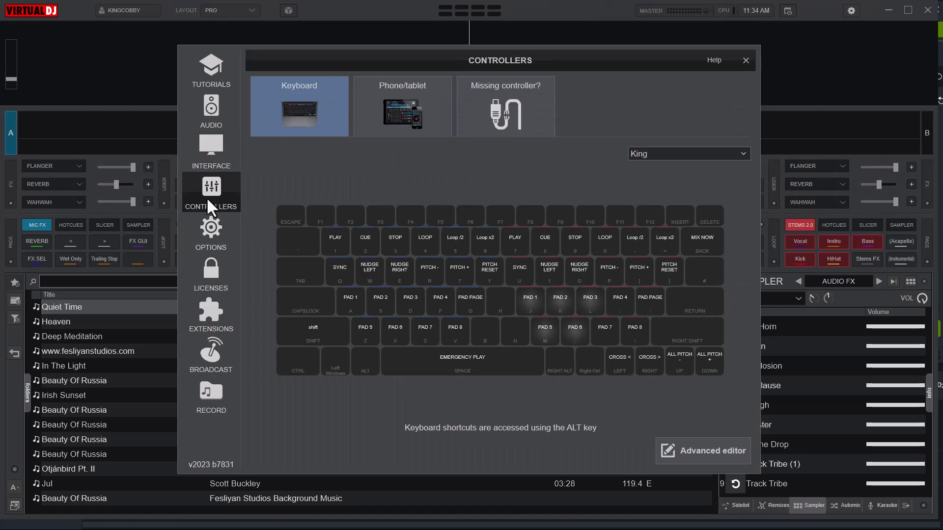
left_click(702, 451)
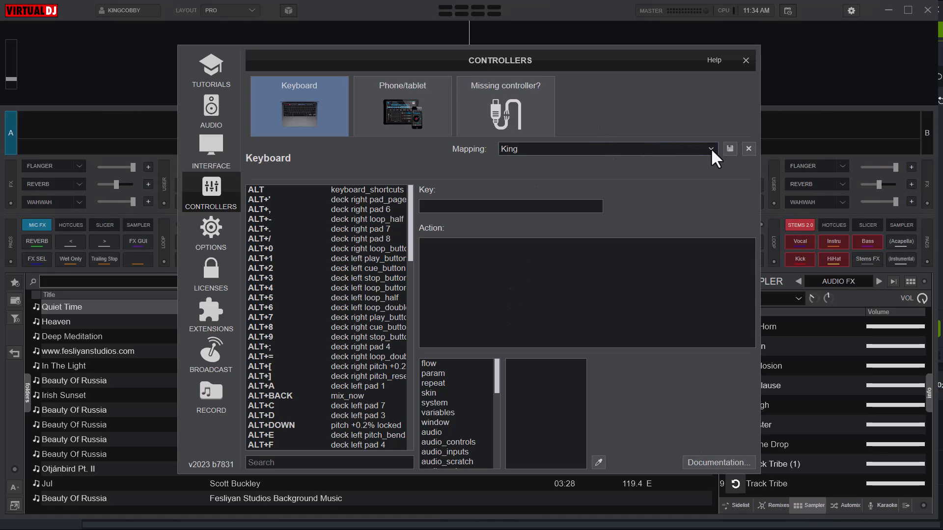
left_click(710, 149)
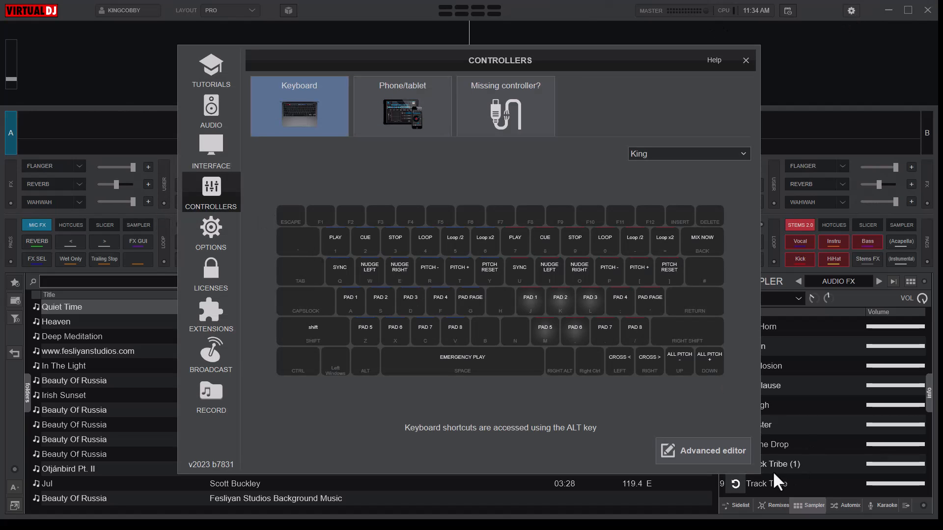
left_click(703, 450)
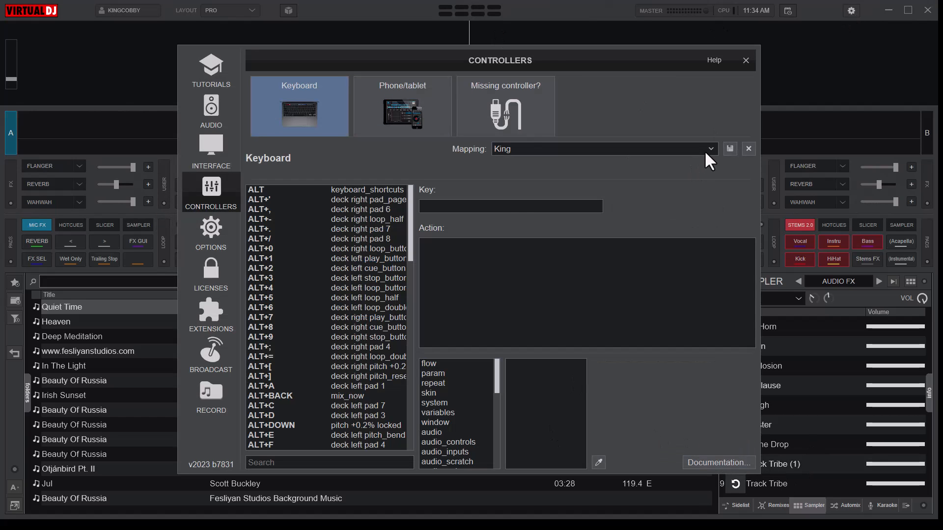
left_click(711, 148)
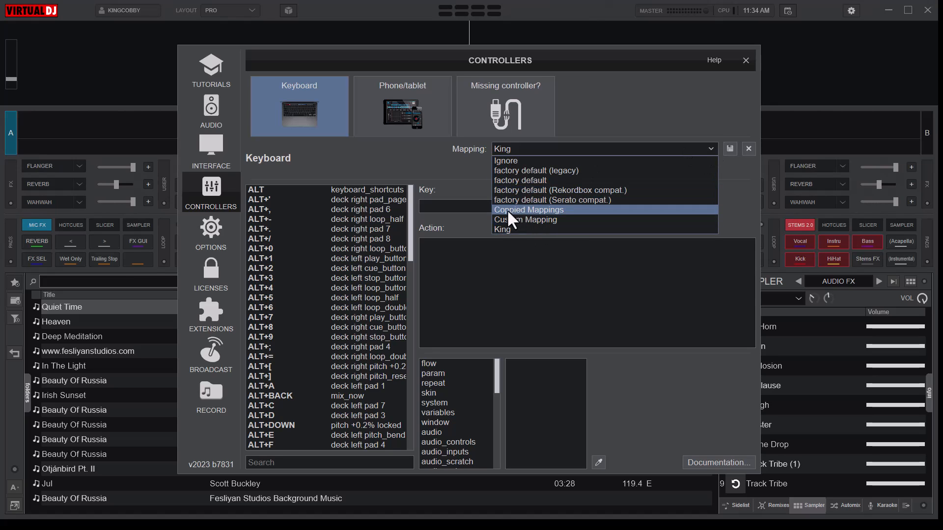
mouse_move(510, 222)
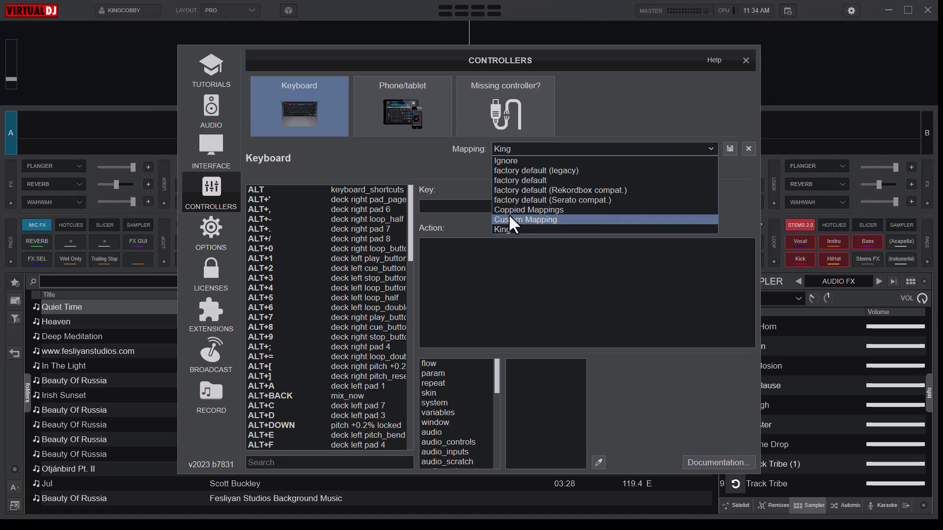
mouse_move(541, 210)
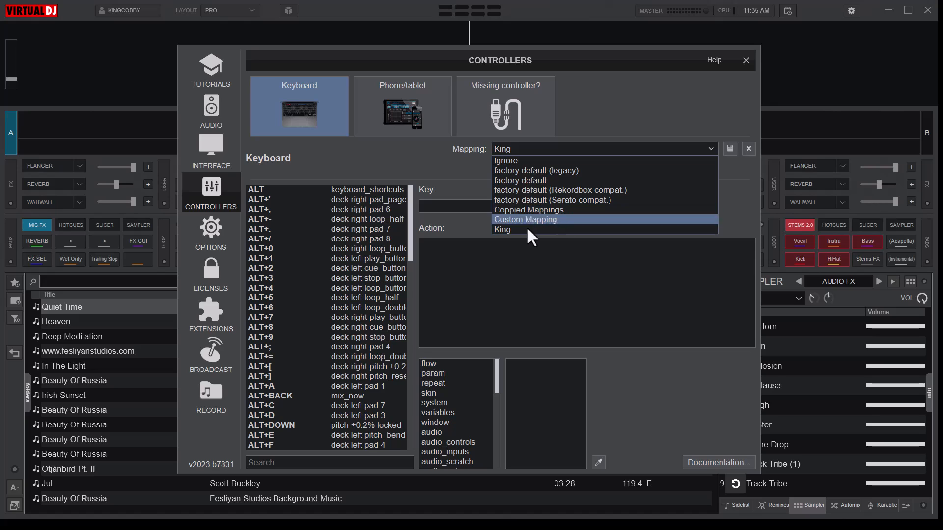
mouse_move(509, 233)
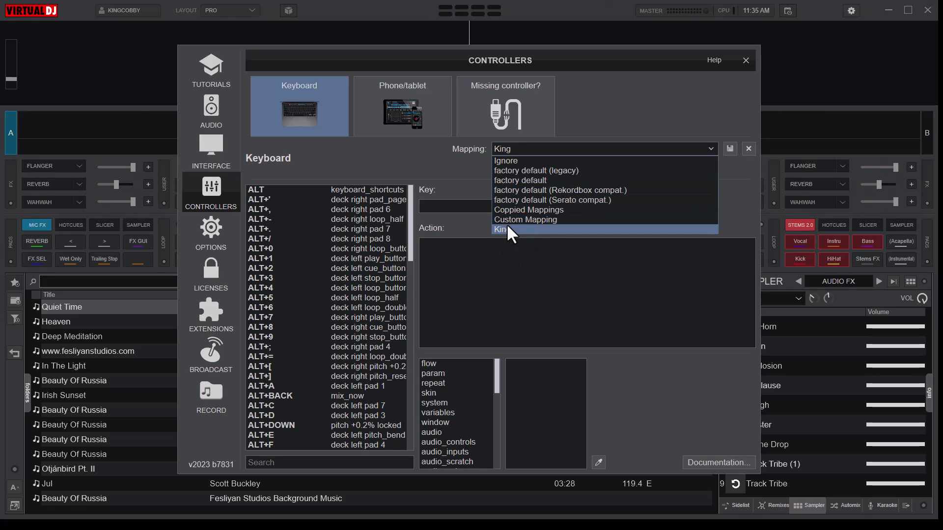
mouse_move(521, 217)
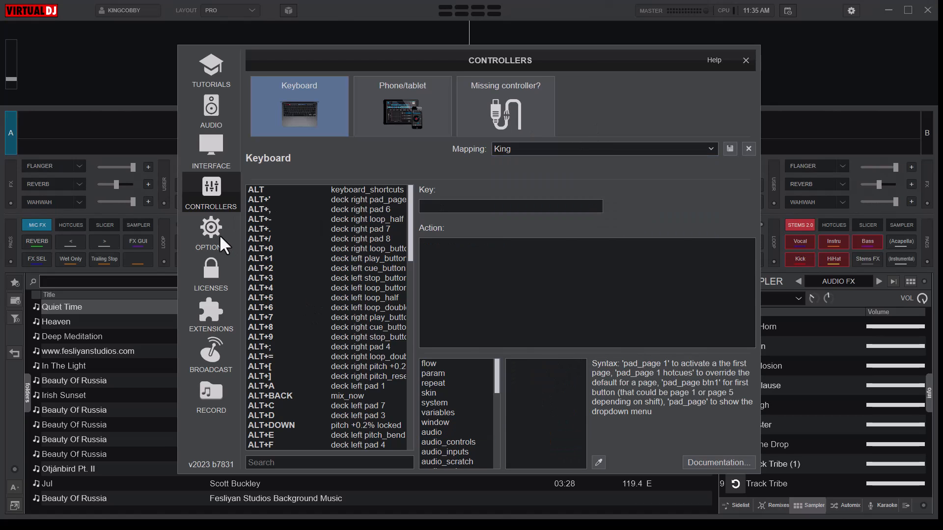
Move from Options to Interface settings and open the Default skin folder.
left_click(211, 232)
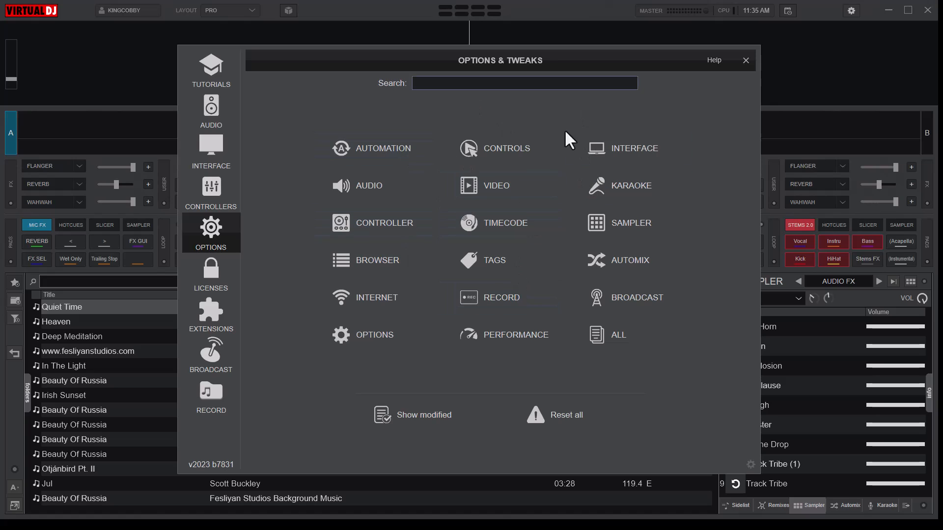
left_click(210, 150)
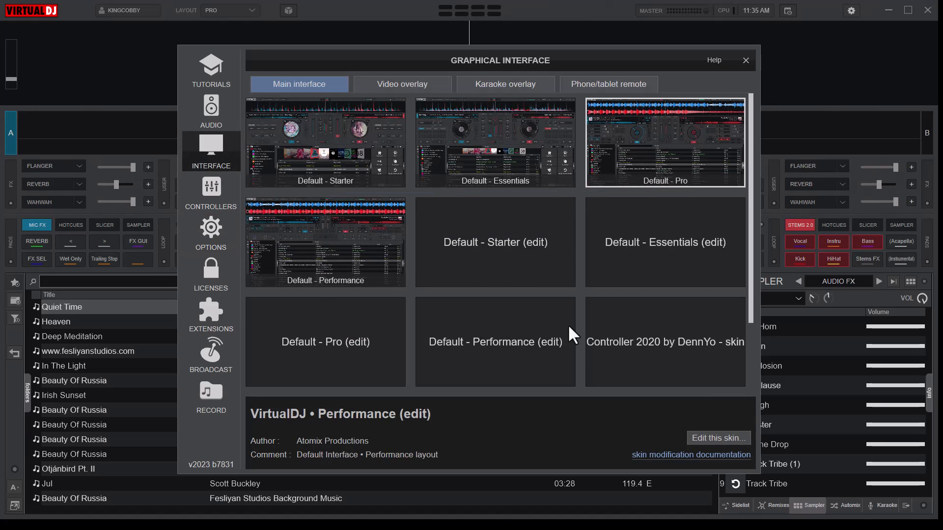
left_click(718, 438)
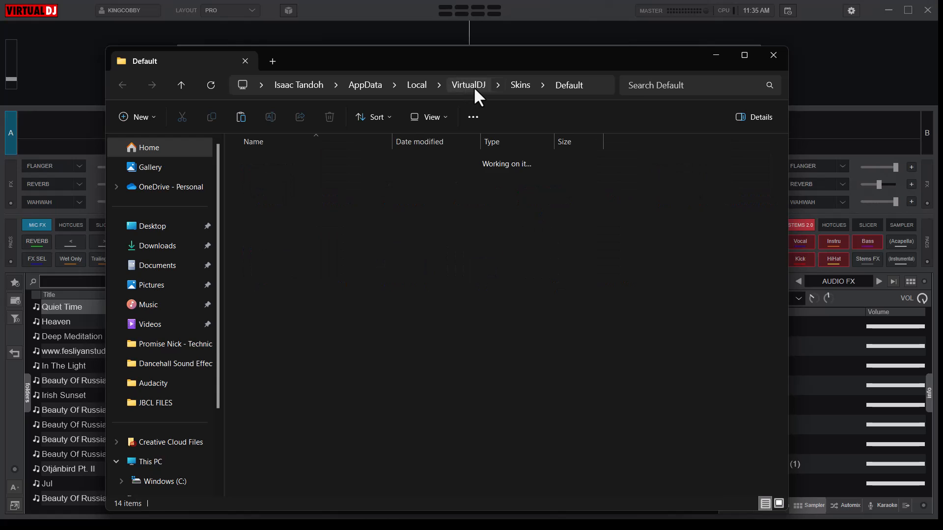
Go up to the VirtualDJ data folder, open database.xml, then enter Events.
left_click(468, 85)
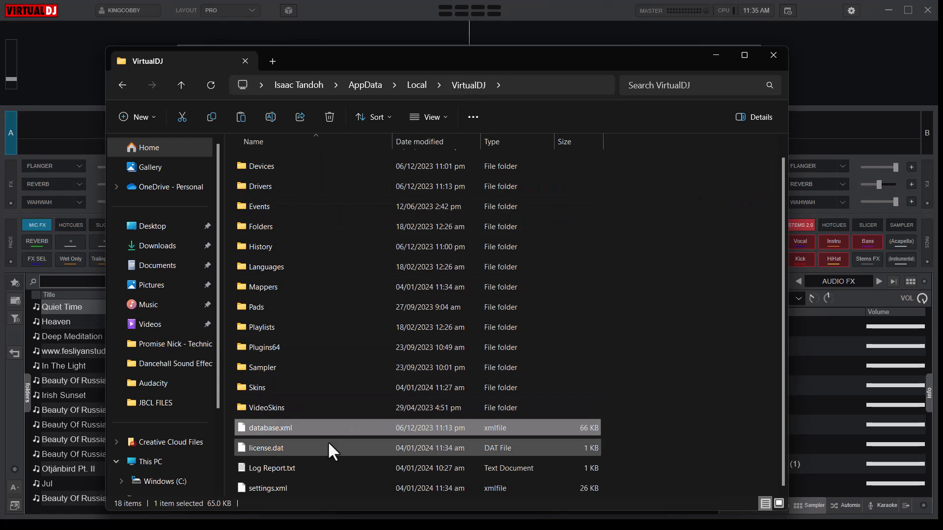
mouse_move(292, 427)
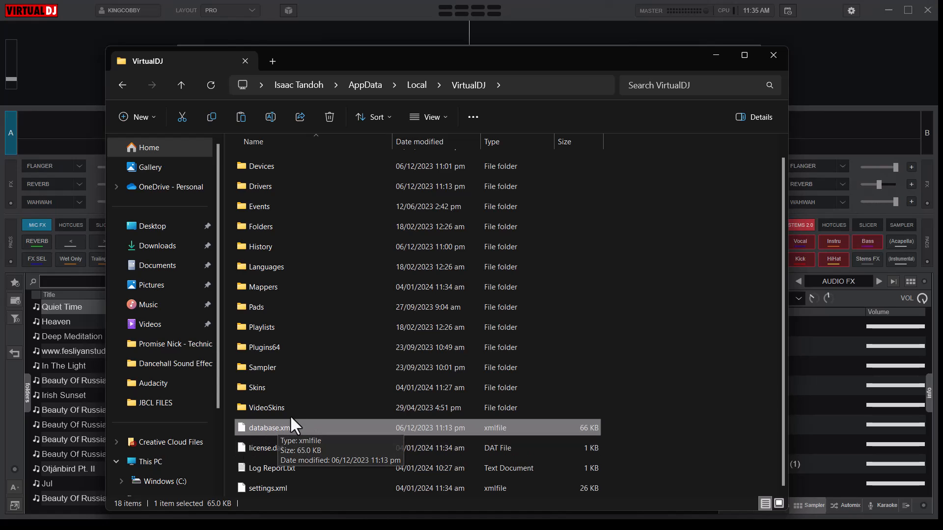
mouse_move(275, 445)
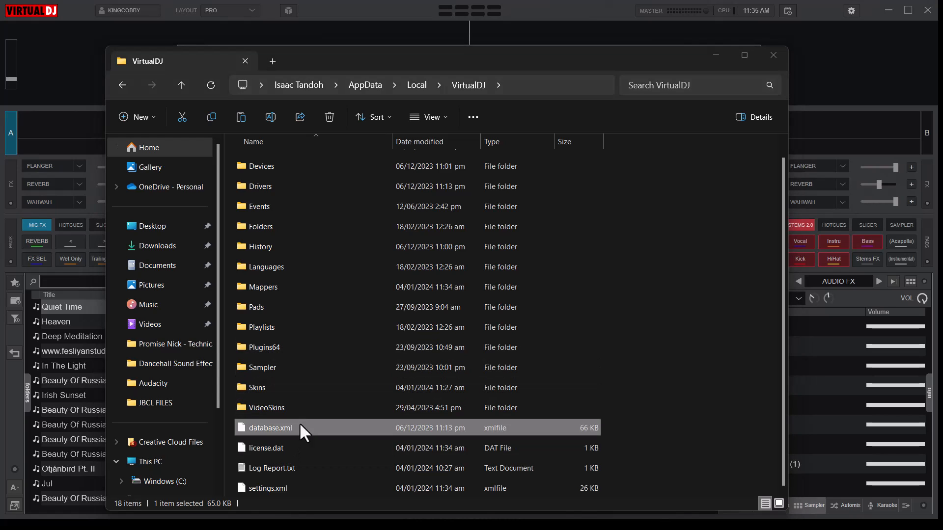
double_click(269, 427)
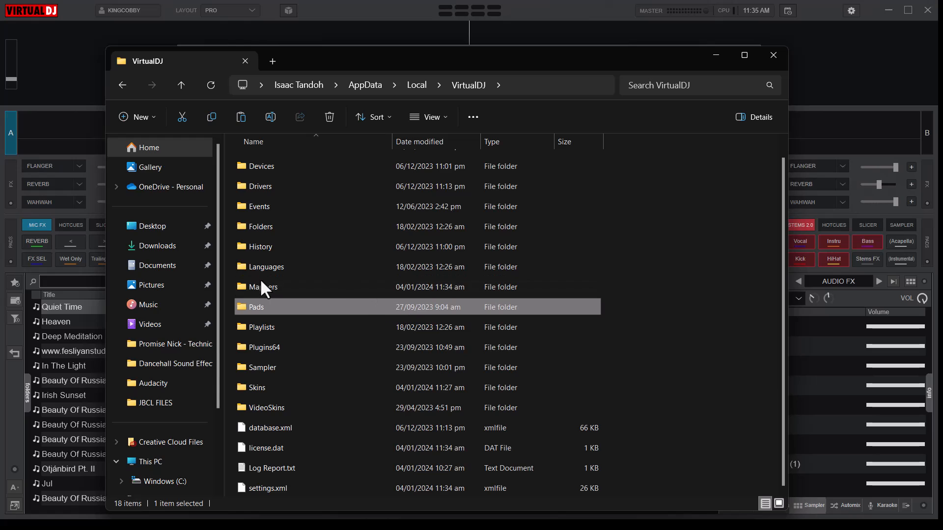
left_click(270, 428)
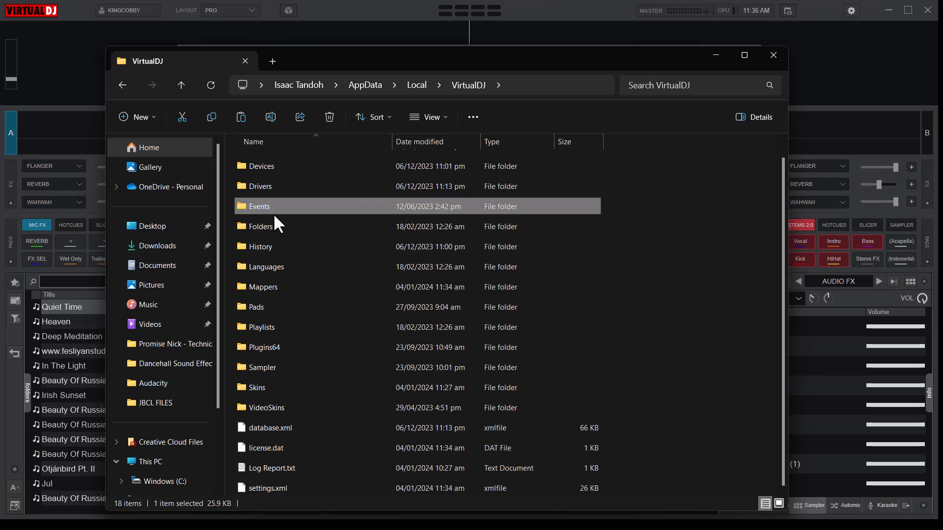
double_click(260, 207)
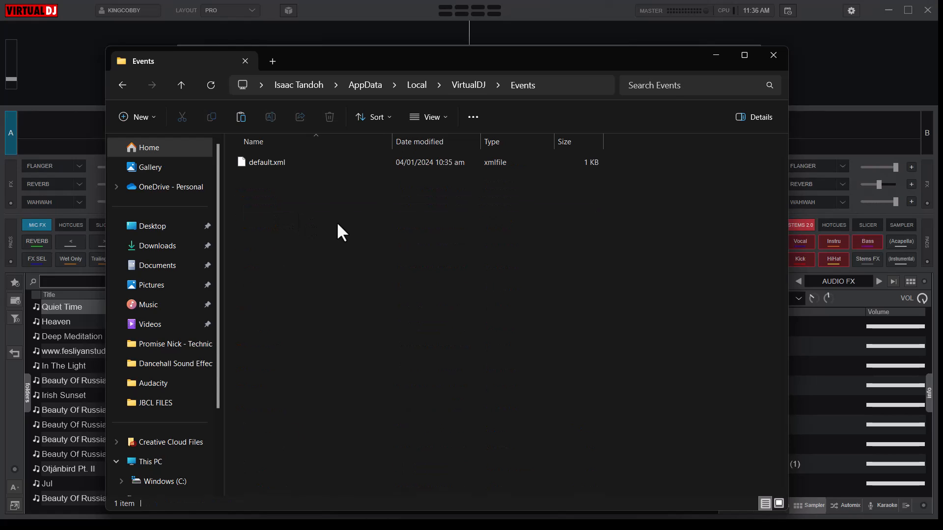
mouse_move(282, 171)
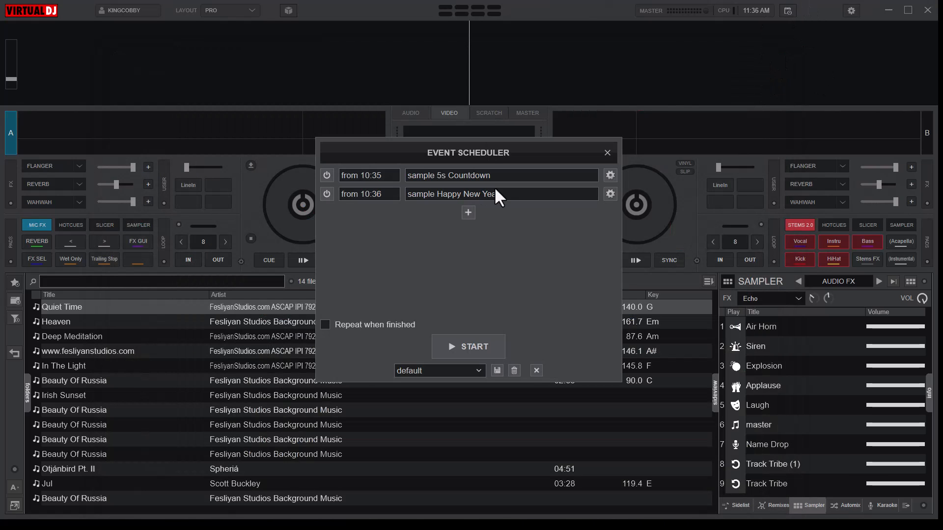
Rename the event preset from 'default' to 'New Event' and close the scheduler.
left_click(440, 371)
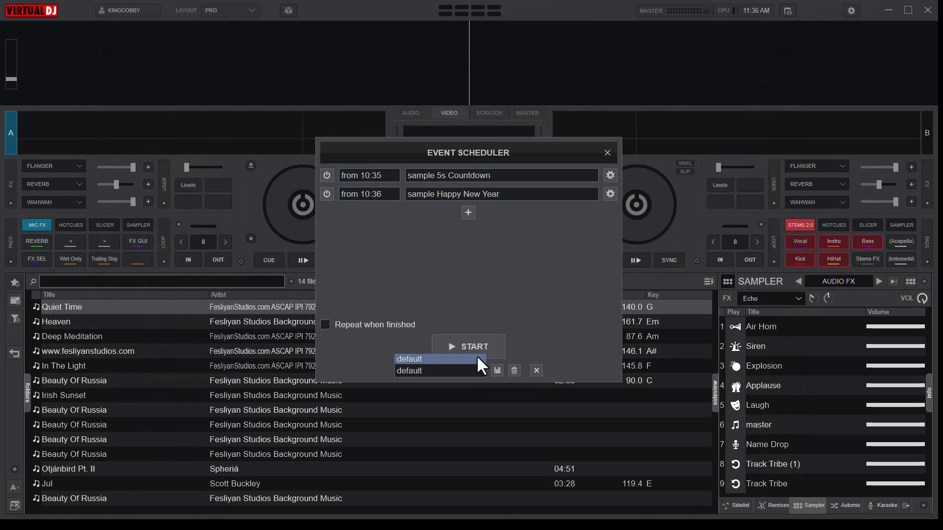
left_click(427, 359)
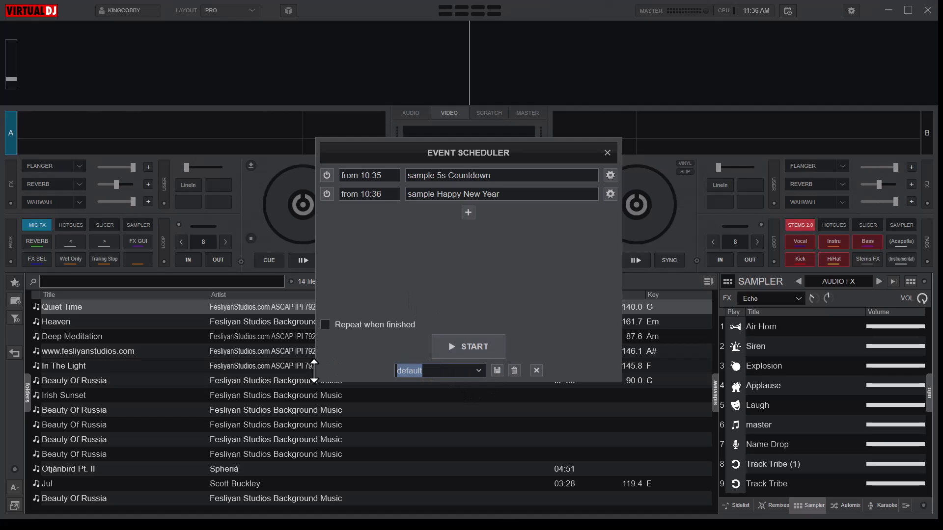
type("New Event")
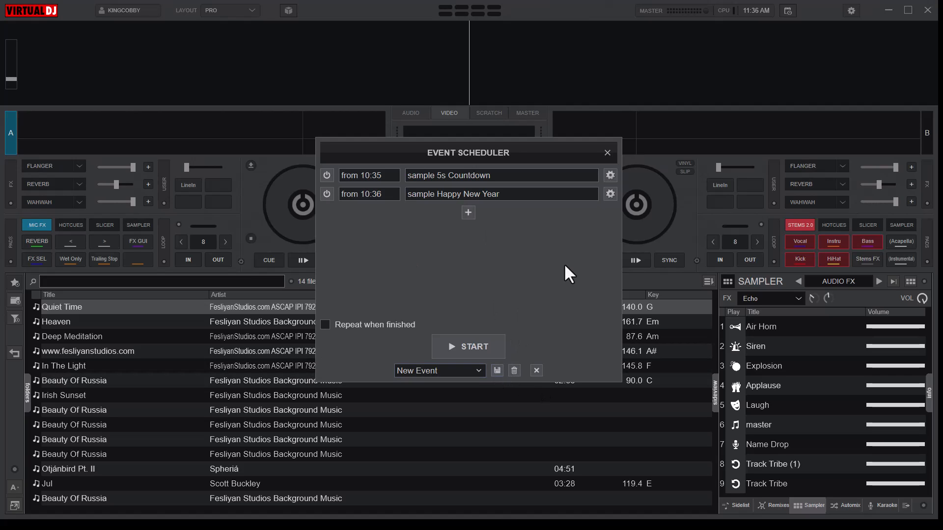
left_click(607, 153)
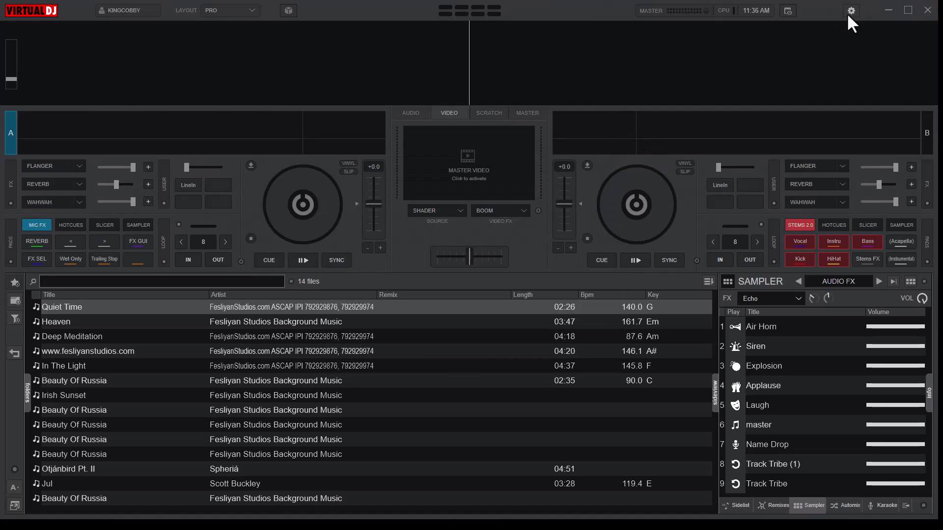
Open Settings and launch the Default skin folder via Edit this skin.
left_click(851, 10)
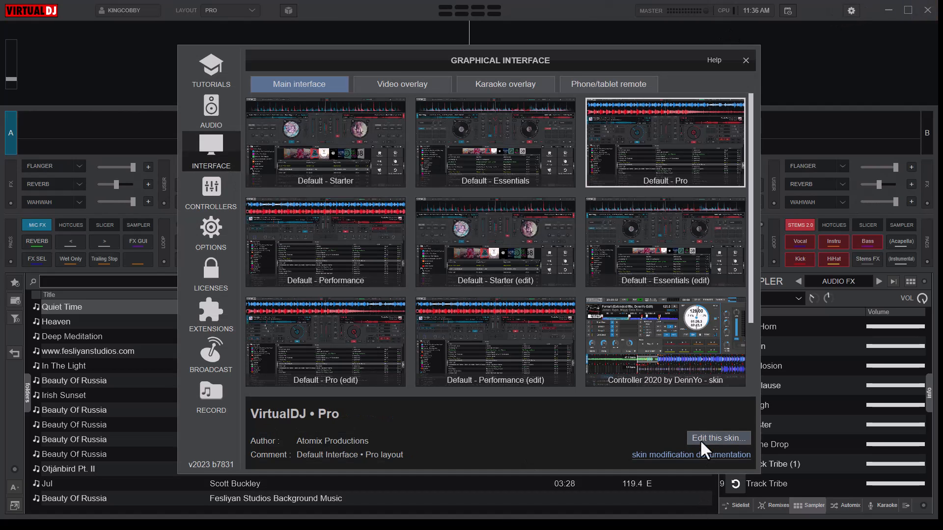
left_click(718, 437)
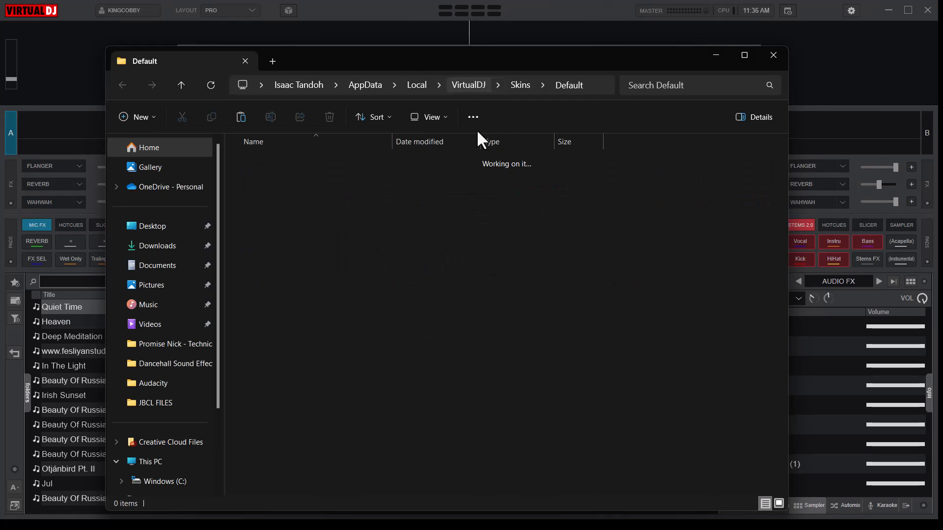
Go up to the VirtualDJ folder, enter Events and select New Event.xml.
left_click(469, 85)
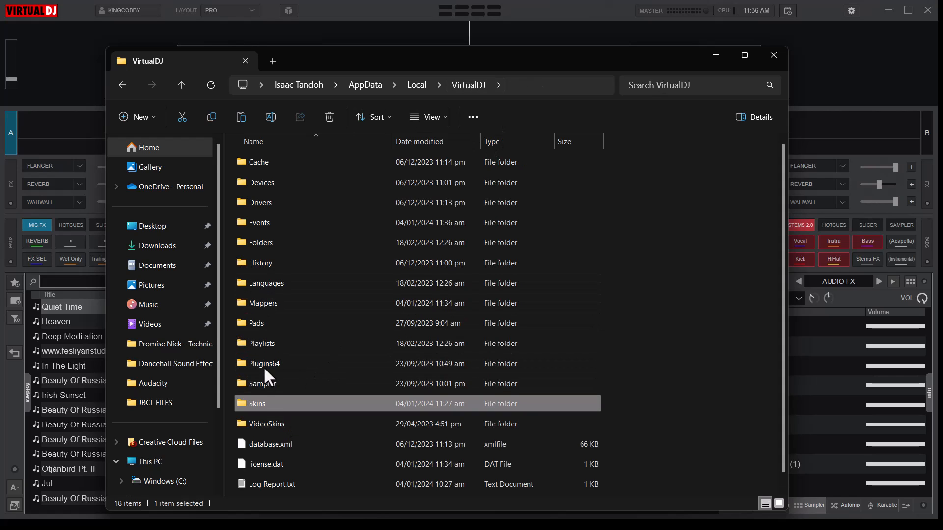
left_click(259, 222)
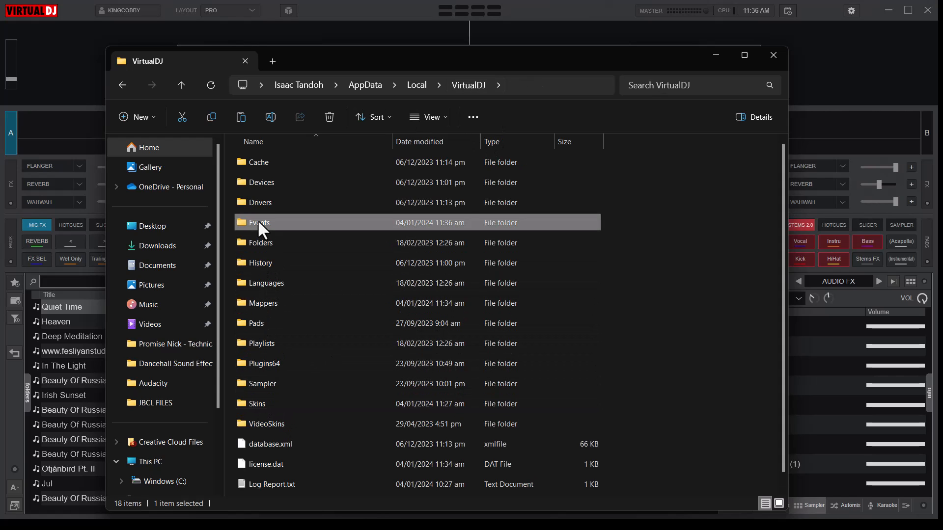
double_click(258, 222)
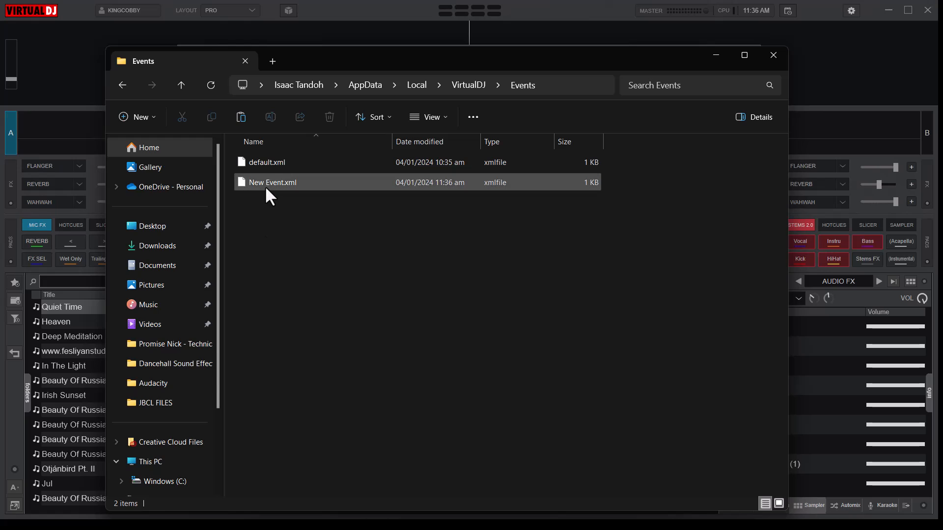
mouse_move(270, 194)
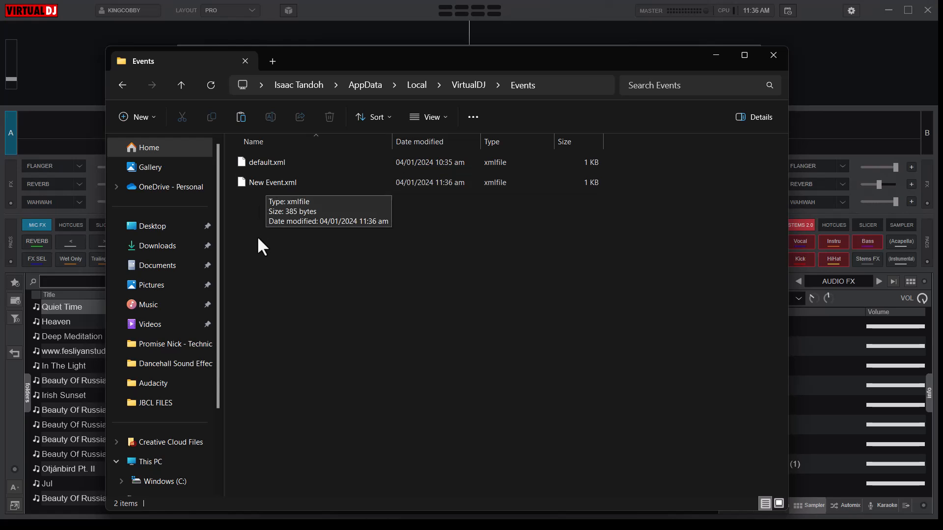
mouse_move(263, 251)
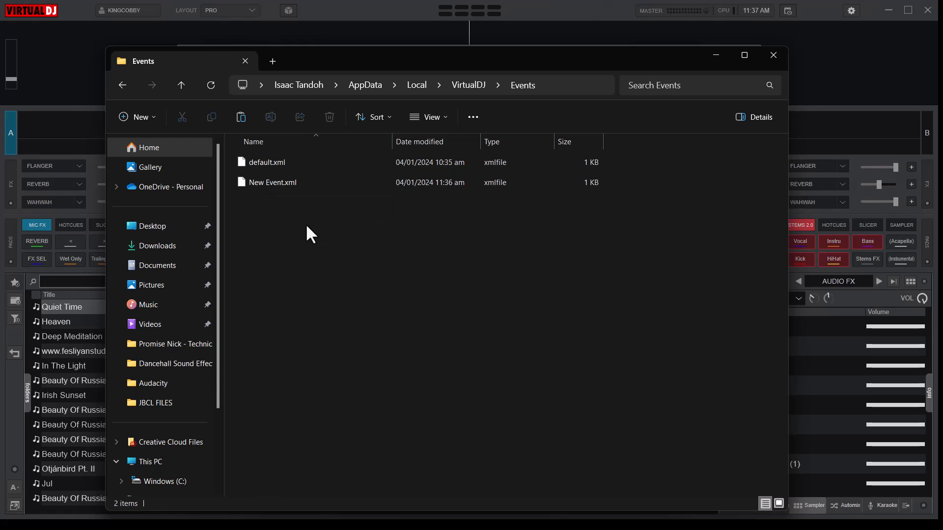
left_click(273, 182)
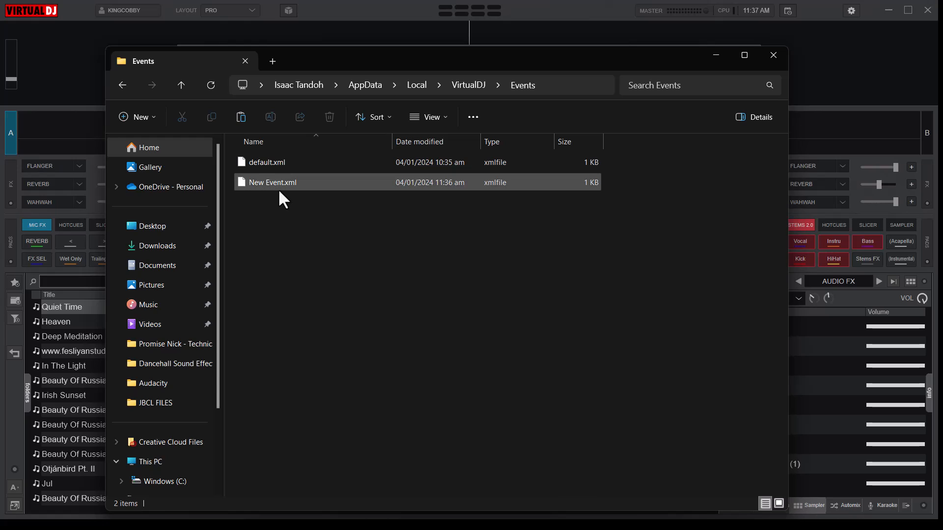
mouse_move(283, 195)
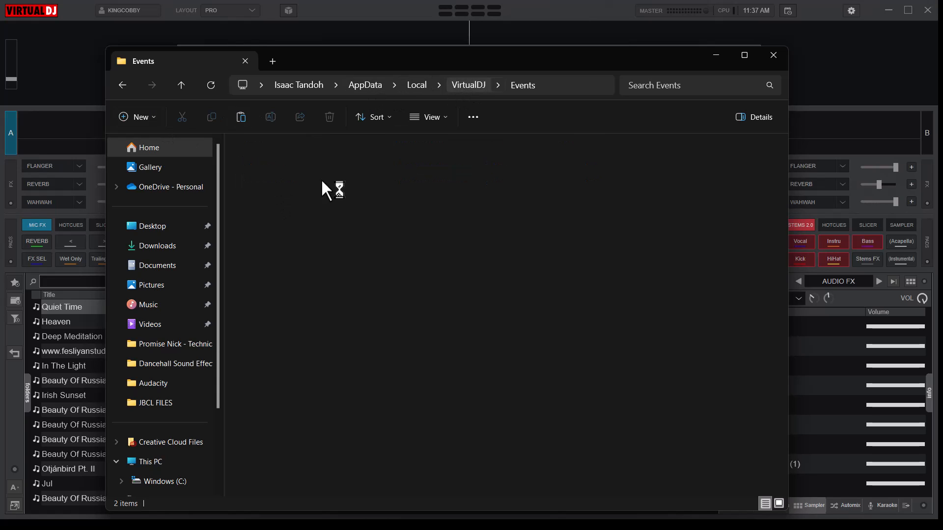
Return to the main VirtualDJ folder and open its Folders subfolder.
left_click(468, 85)
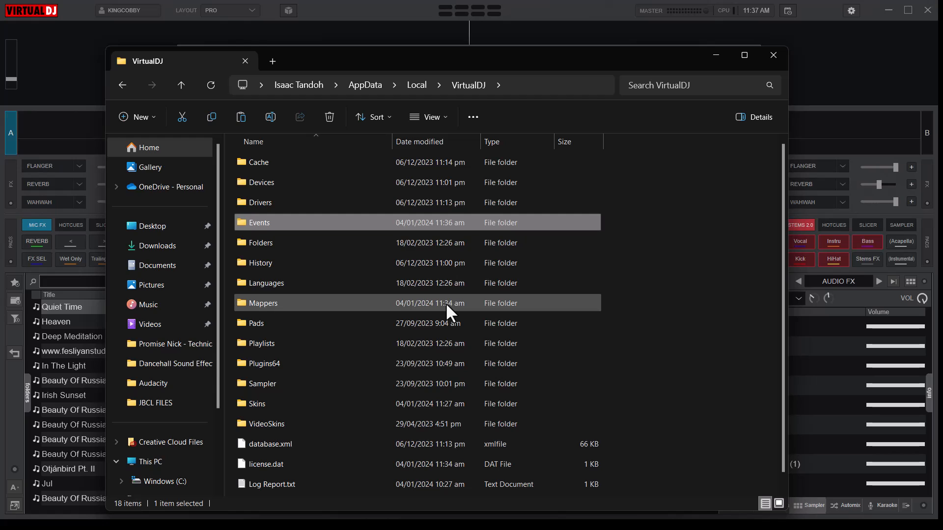
left_click(261, 243)
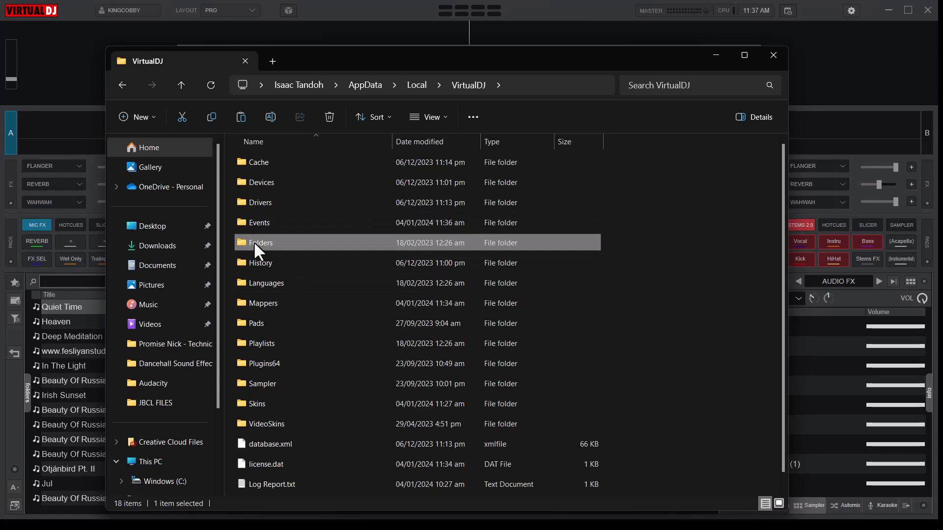
double_click(260, 243)
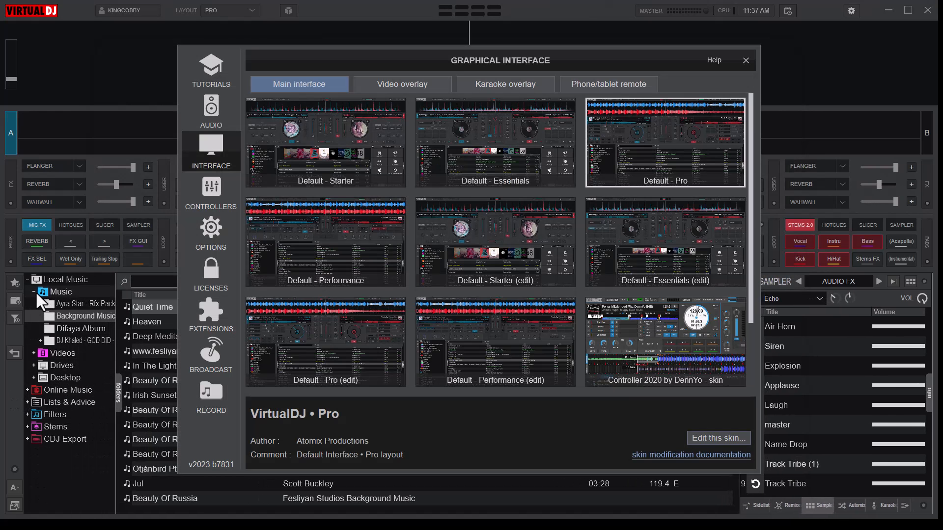
Collapse Local Music in the browser tree, leaving Online Music, Filters and Stems visible.
left_click(33, 280)
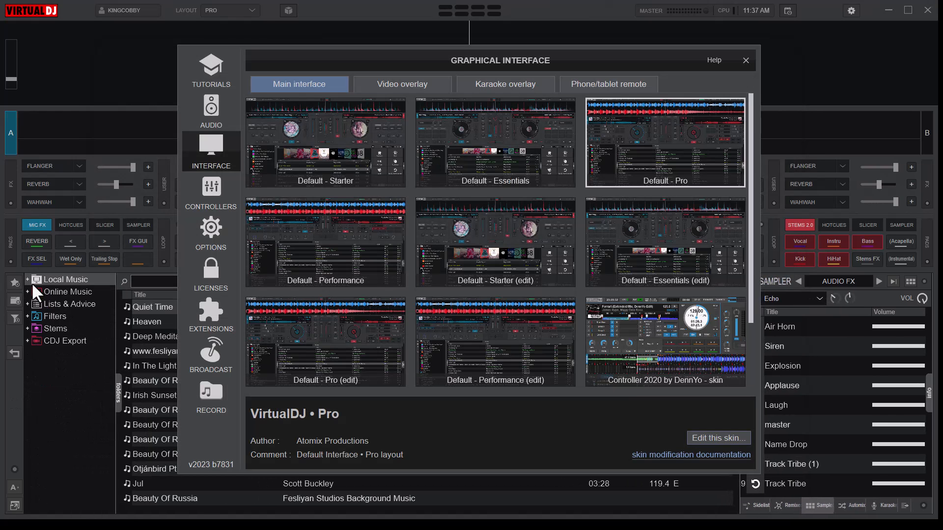
mouse_move(72, 315)
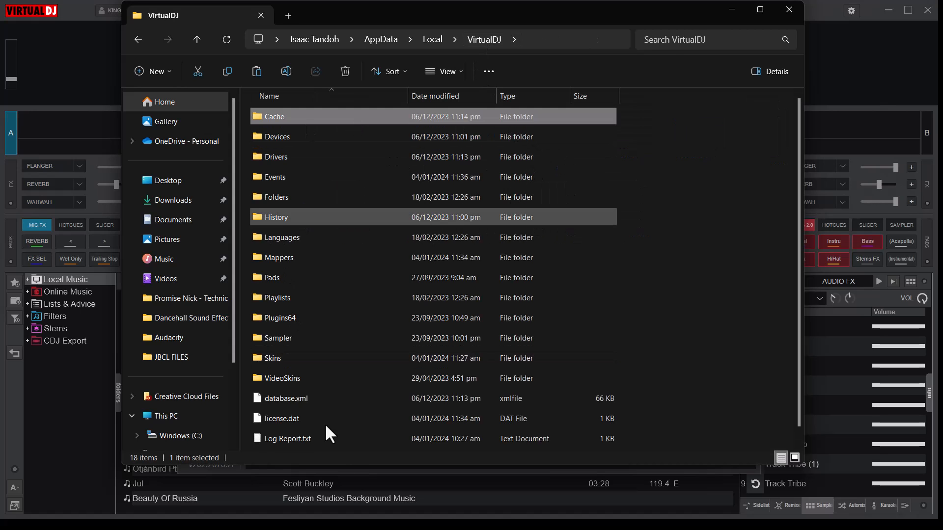
mouse_move(344, 425)
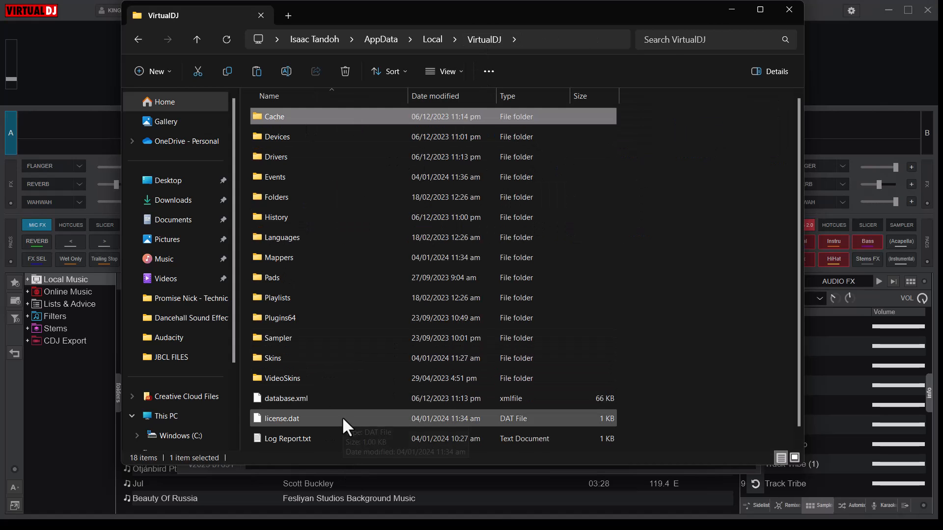
mouse_move(348, 428)
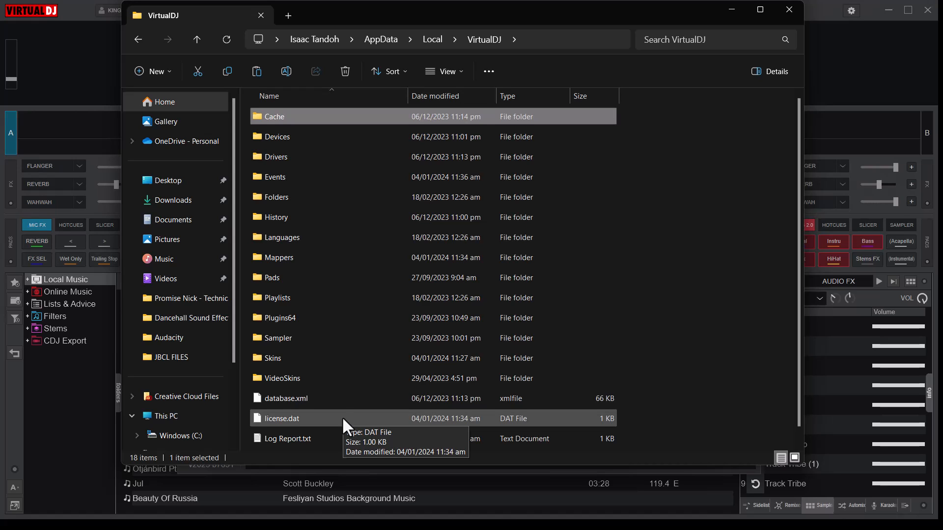
mouse_move(328, 358)
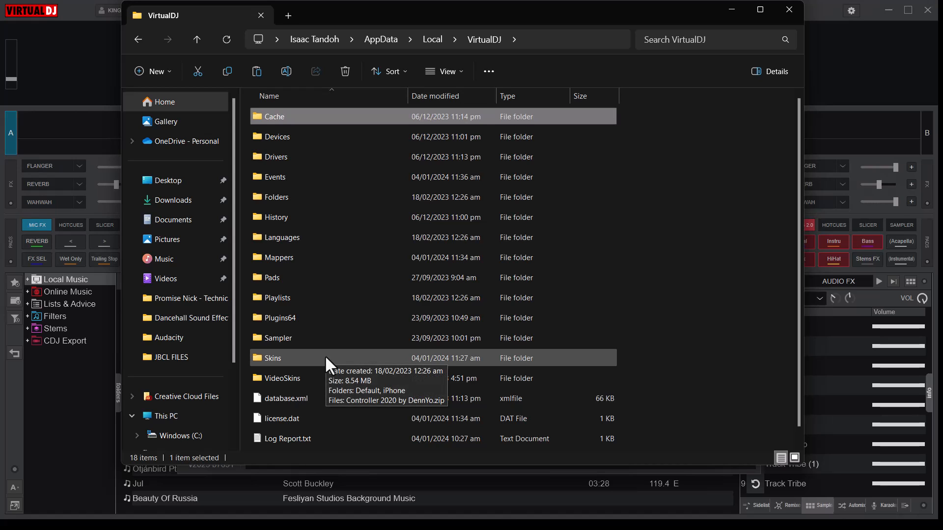
mouse_move(516, 227)
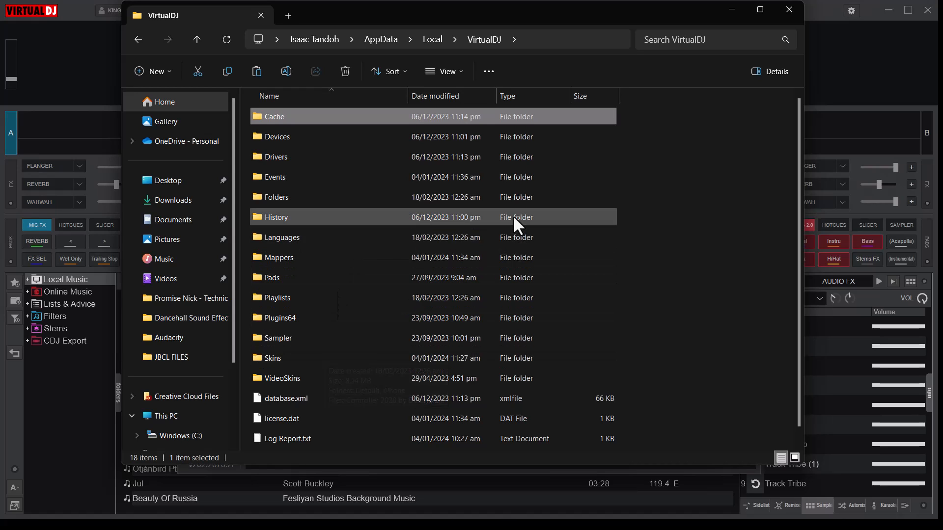
mouse_move(582, 302)
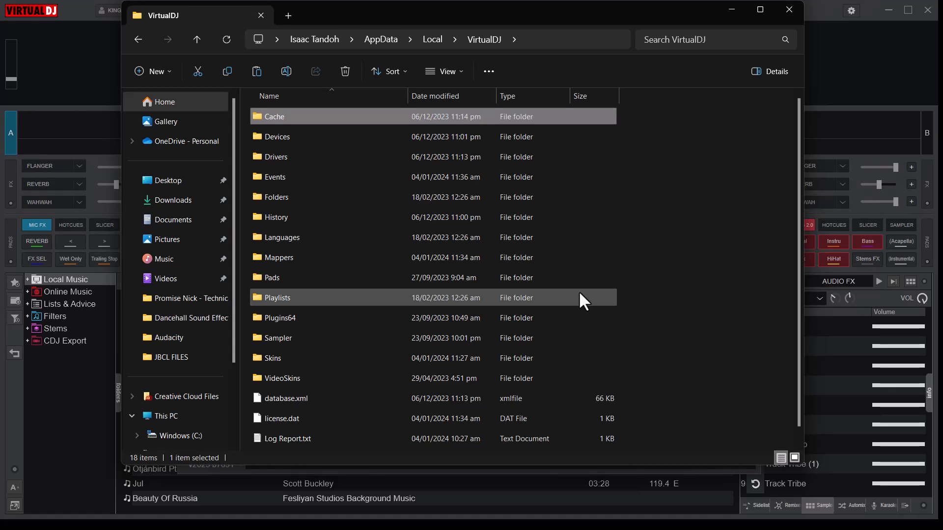
mouse_move(754, 236)
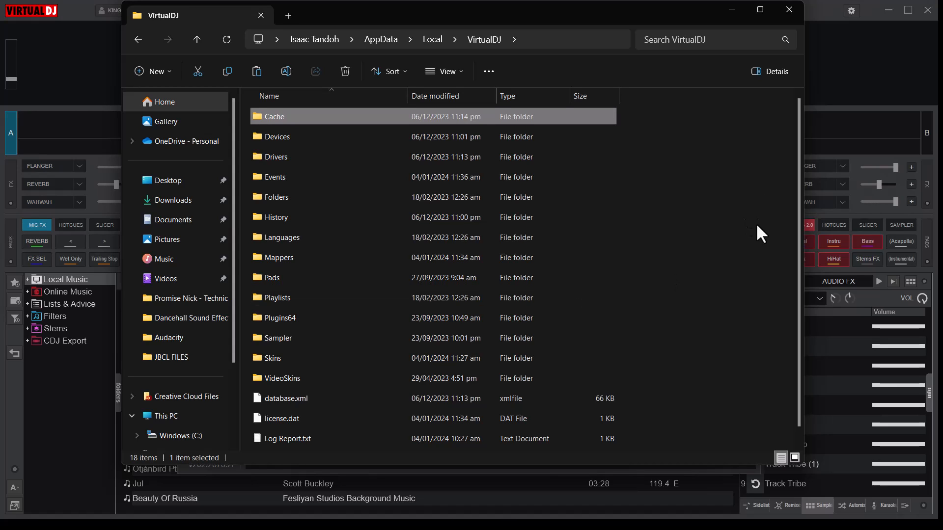